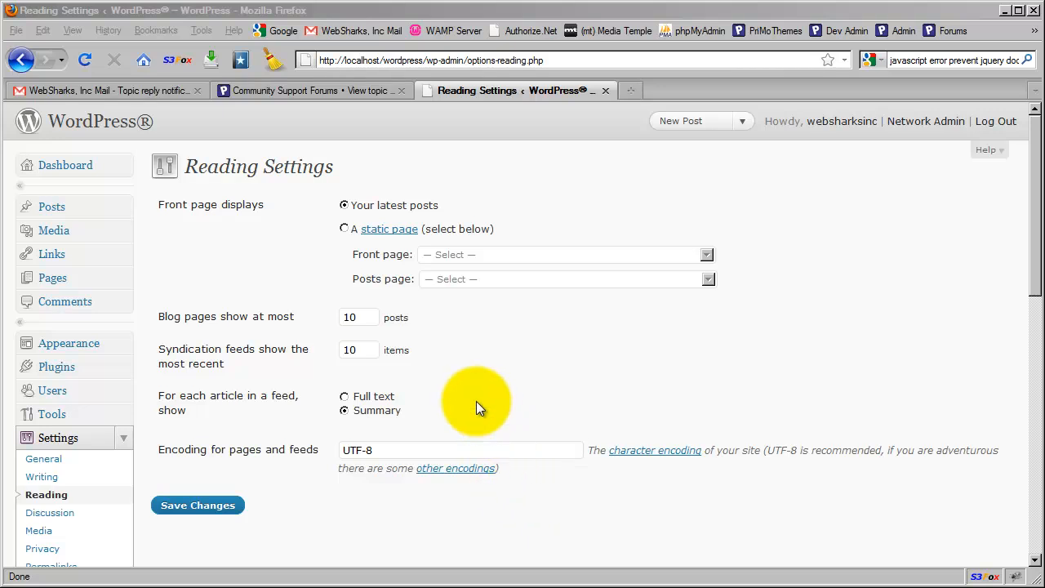
mouse_move(204, 245)
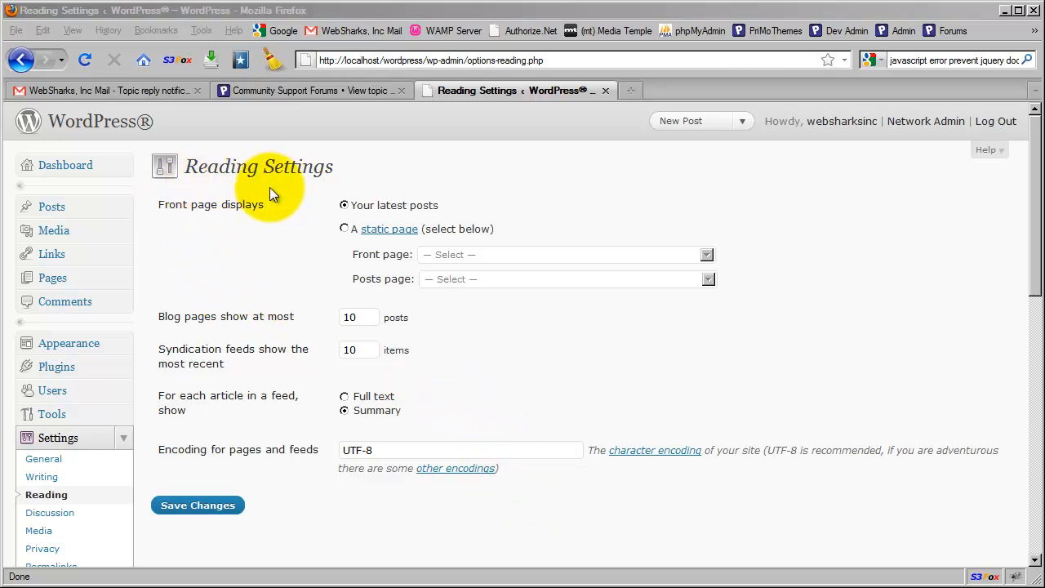
Switch the front page display to 'A static page', leaving the front and posts pages unassigned
scroll(down, 3)
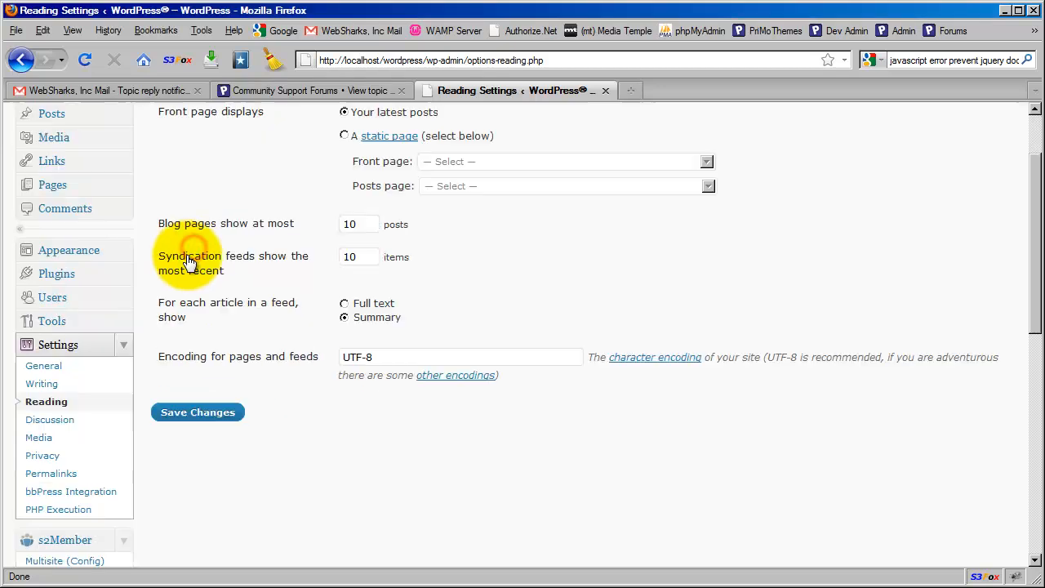
scroll(down, 3)
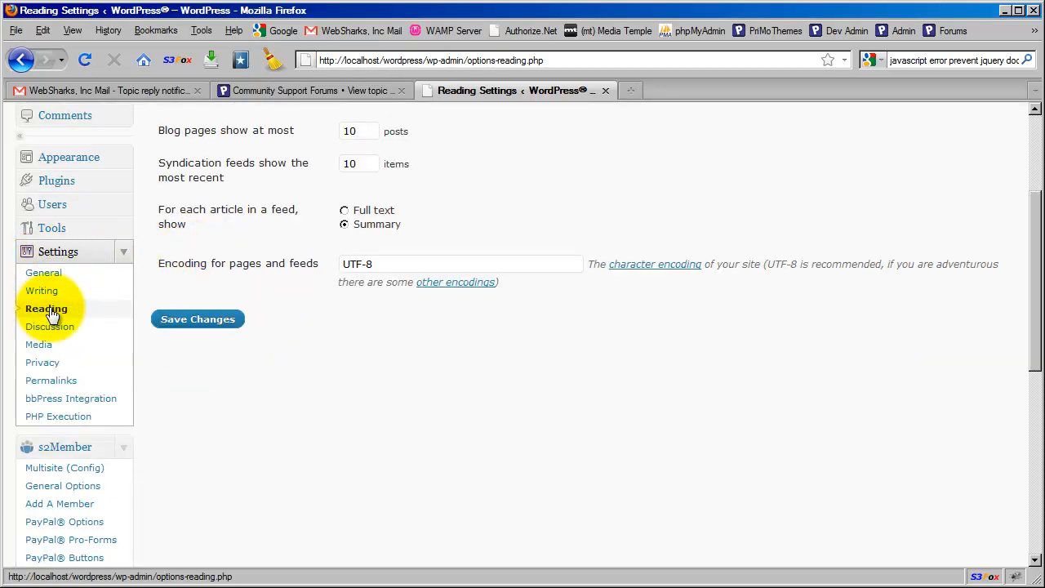
scroll(up, 3)
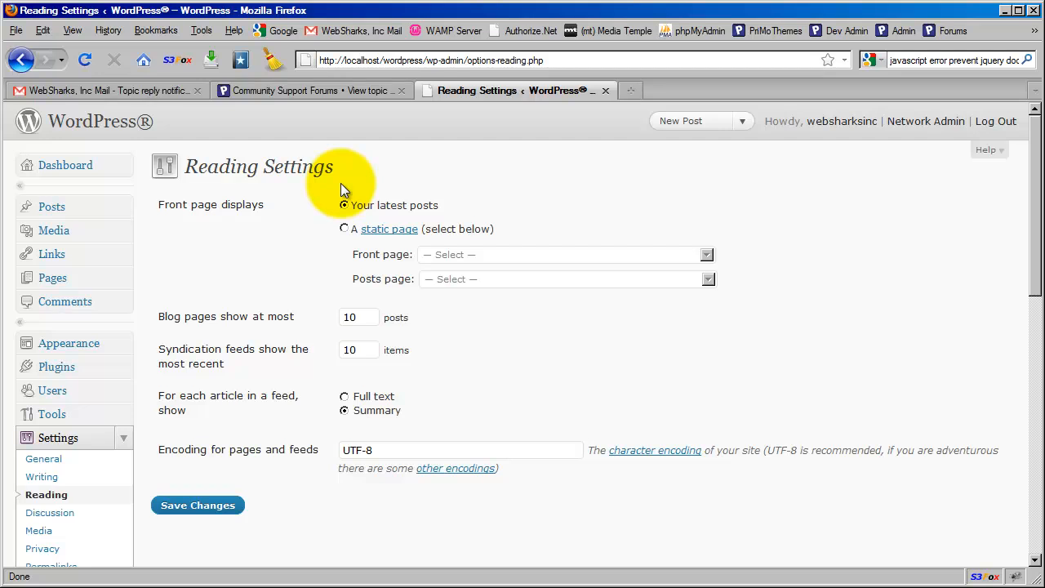
mouse_move(196, 220)
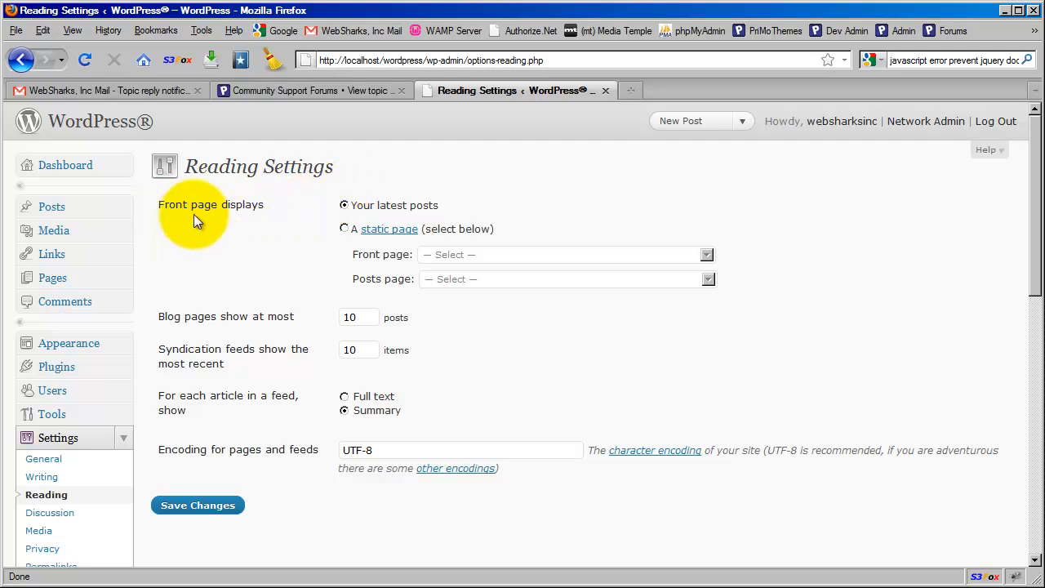
mouse_move(420, 212)
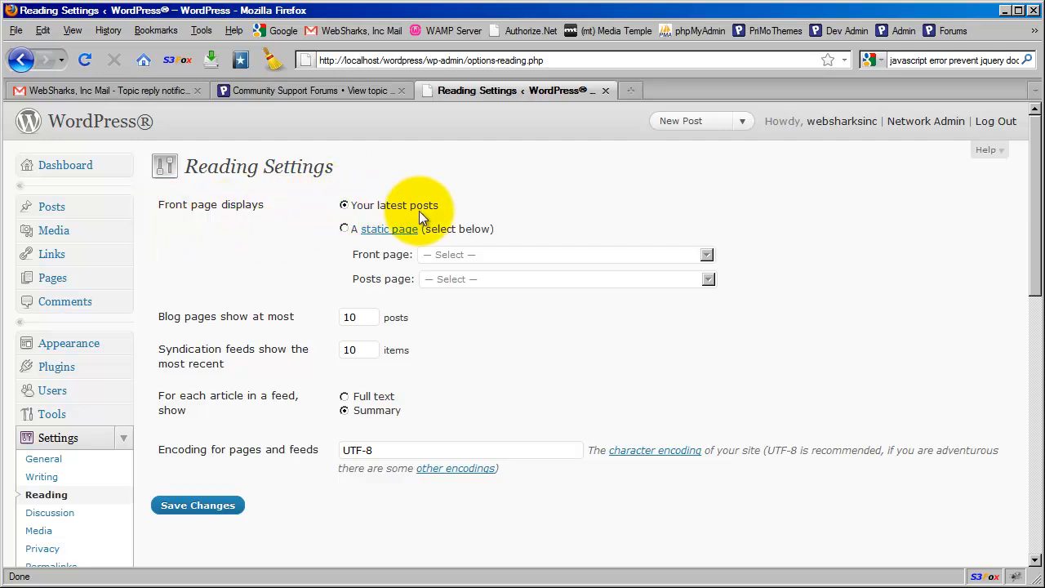
mouse_move(349, 220)
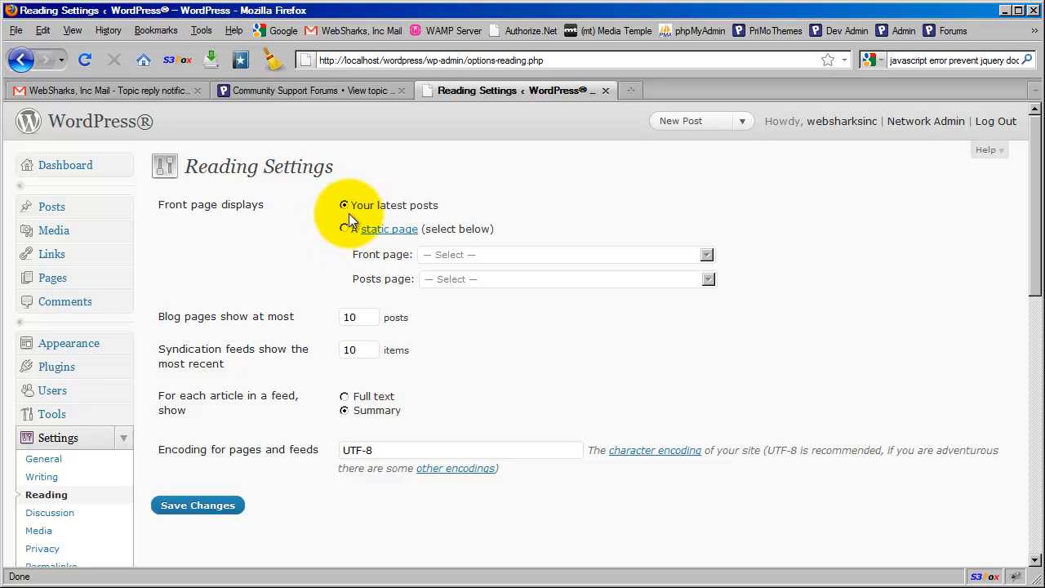
mouse_move(443, 218)
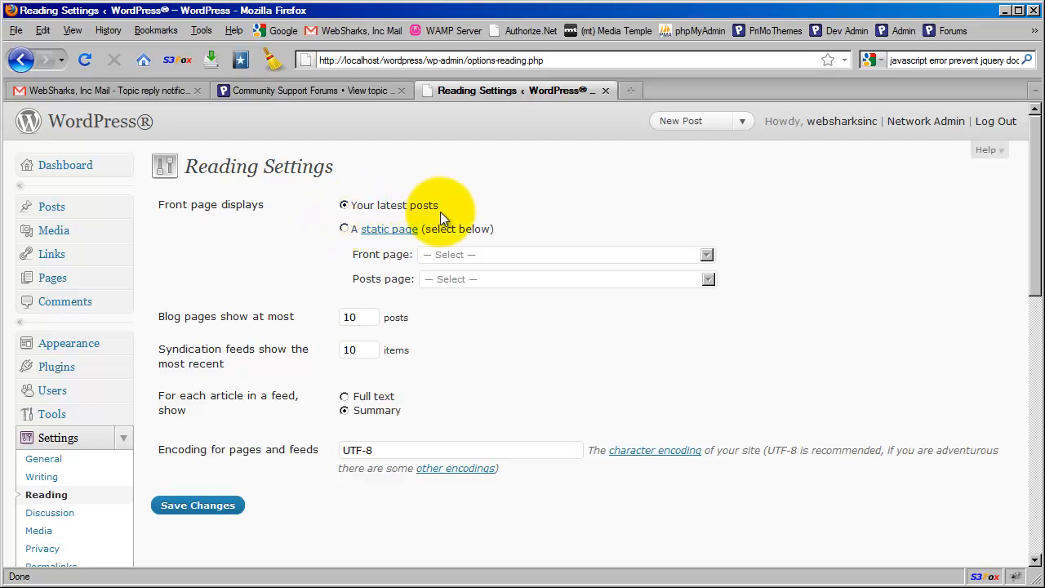
mouse_move(421, 219)
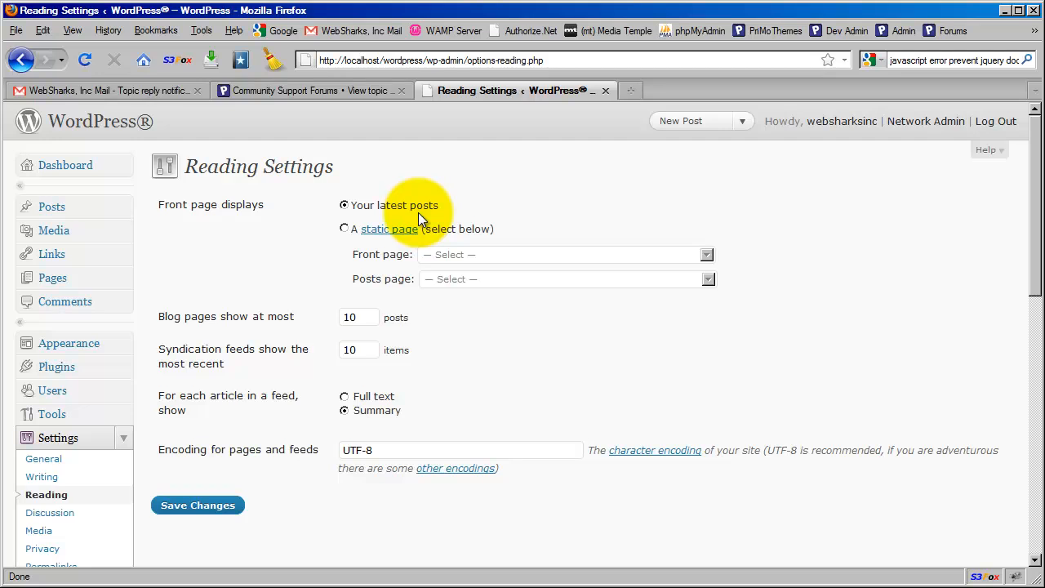
mouse_move(304, 224)
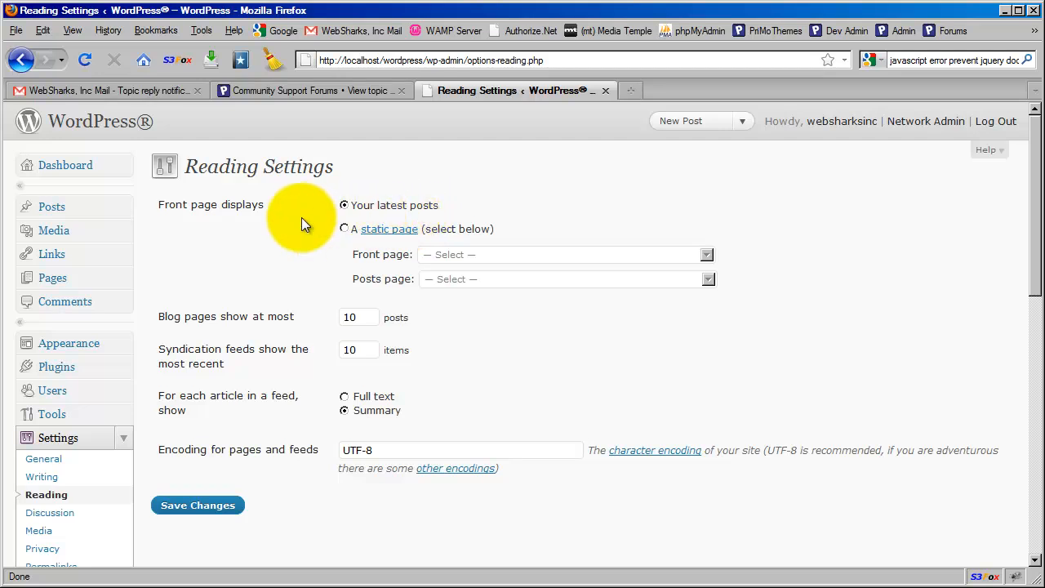
click(343, 228)
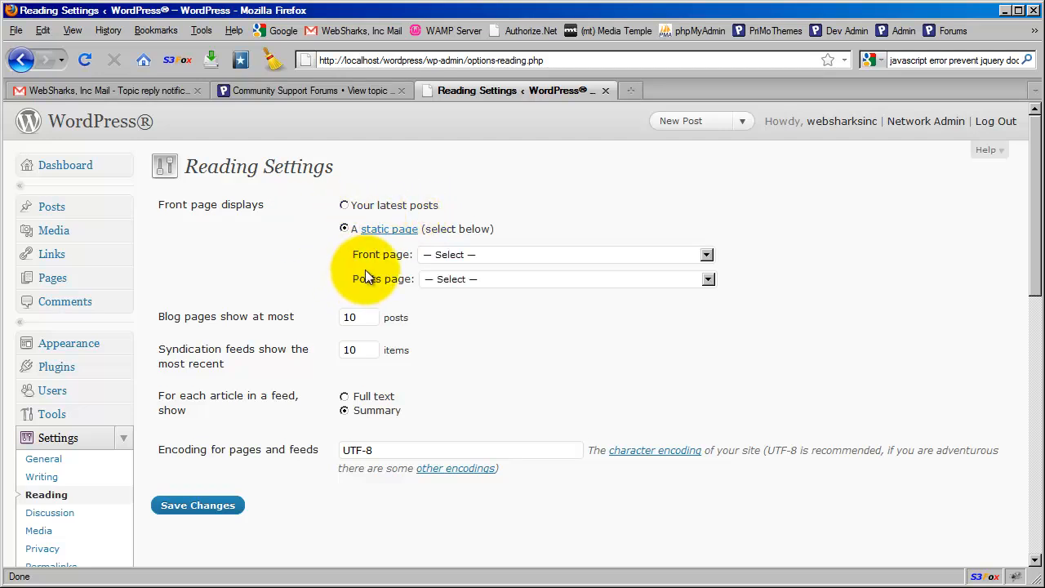
mouse_move(502, 265)
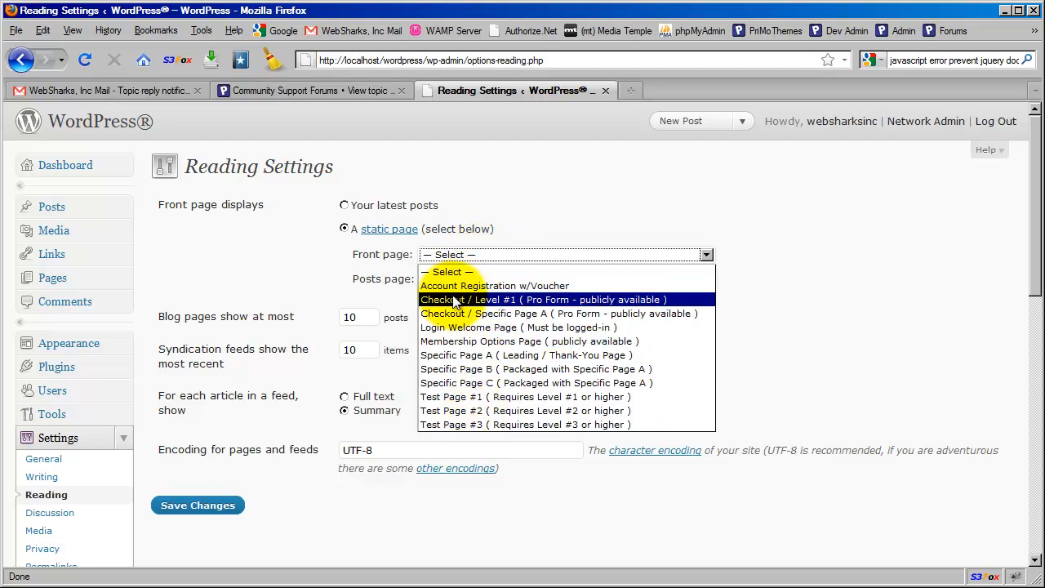
click(447, 254)
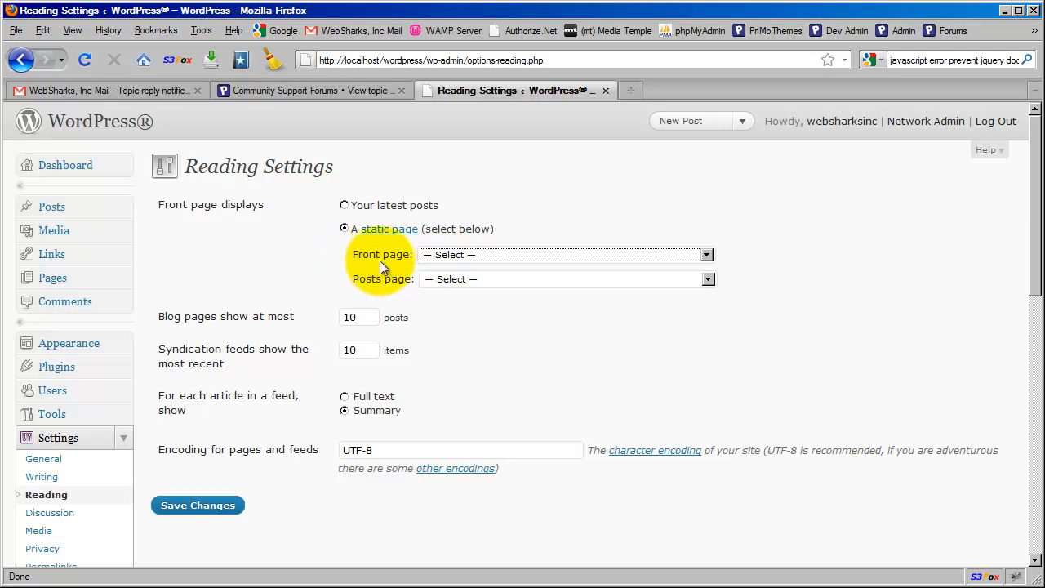
mouse_move(447, 304)
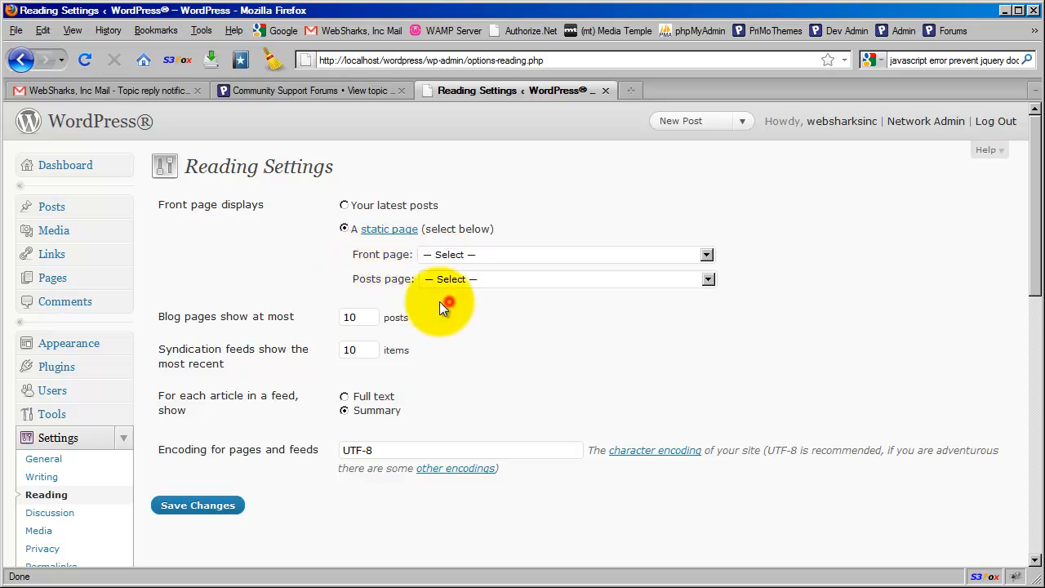
mouse_move(393, 292)
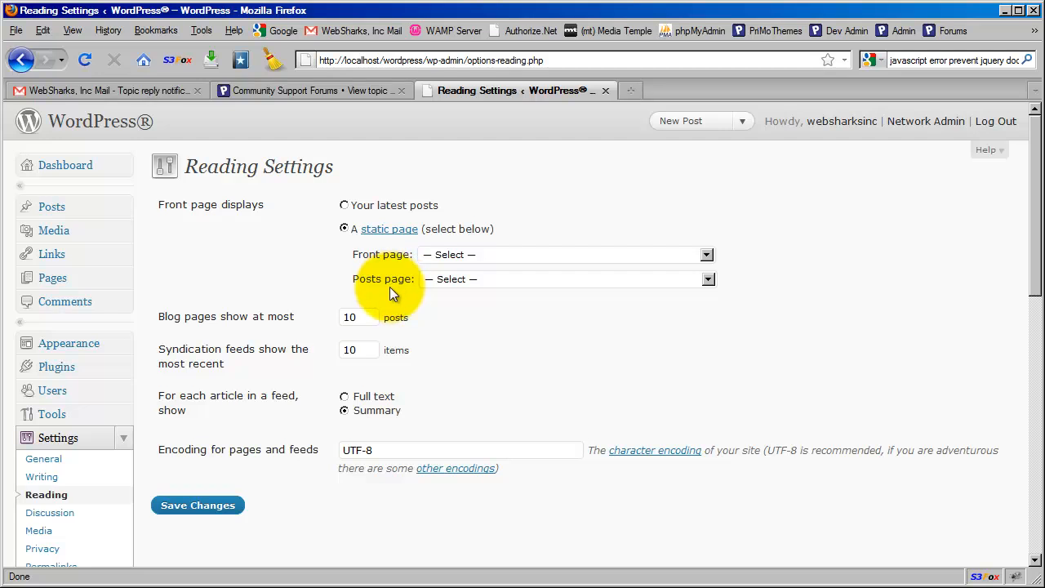
mouse_move(477, 261)
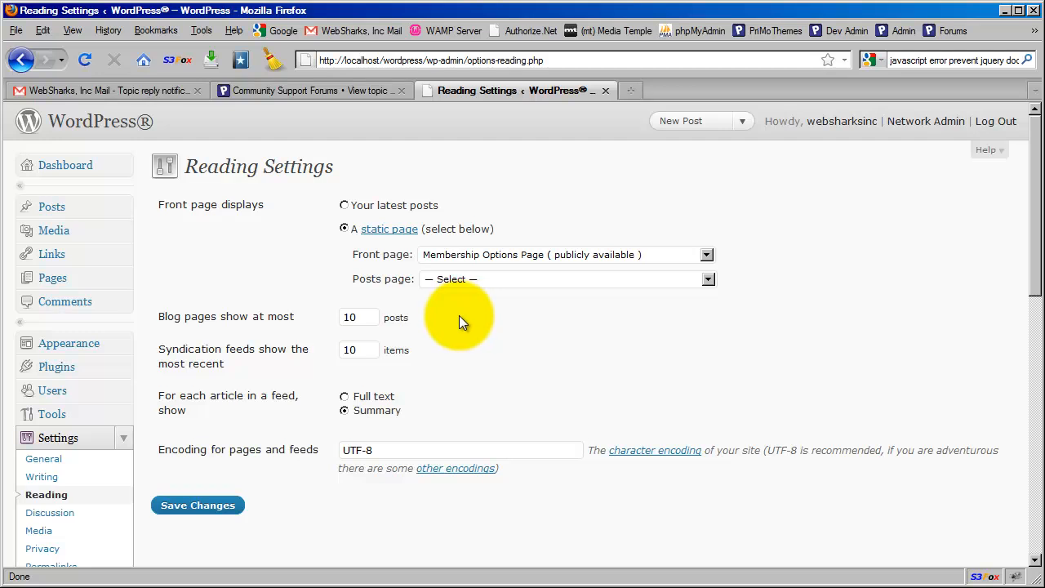
mouse_move(449, 318)
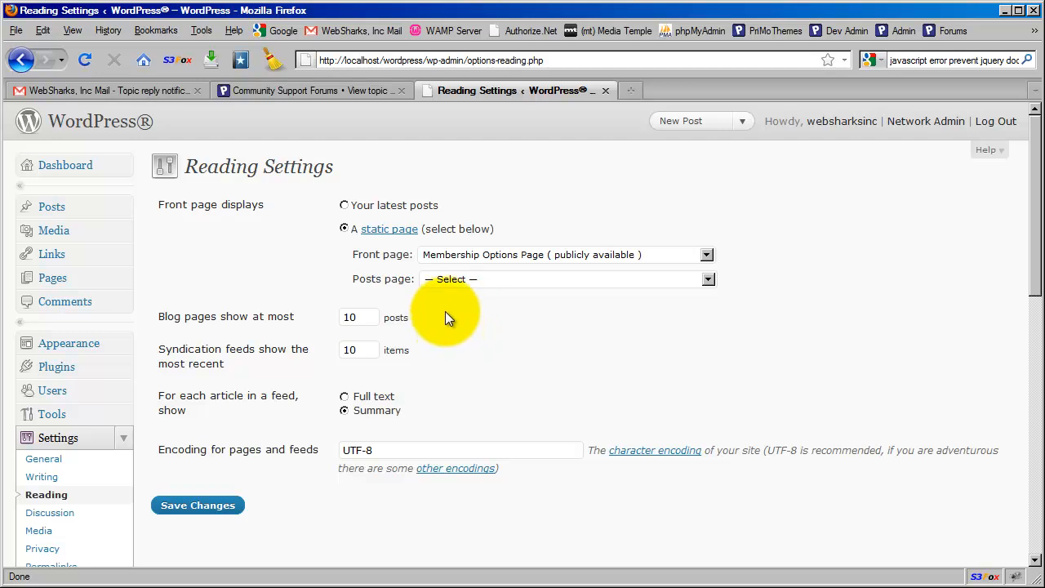
mouse_move(392, 272)
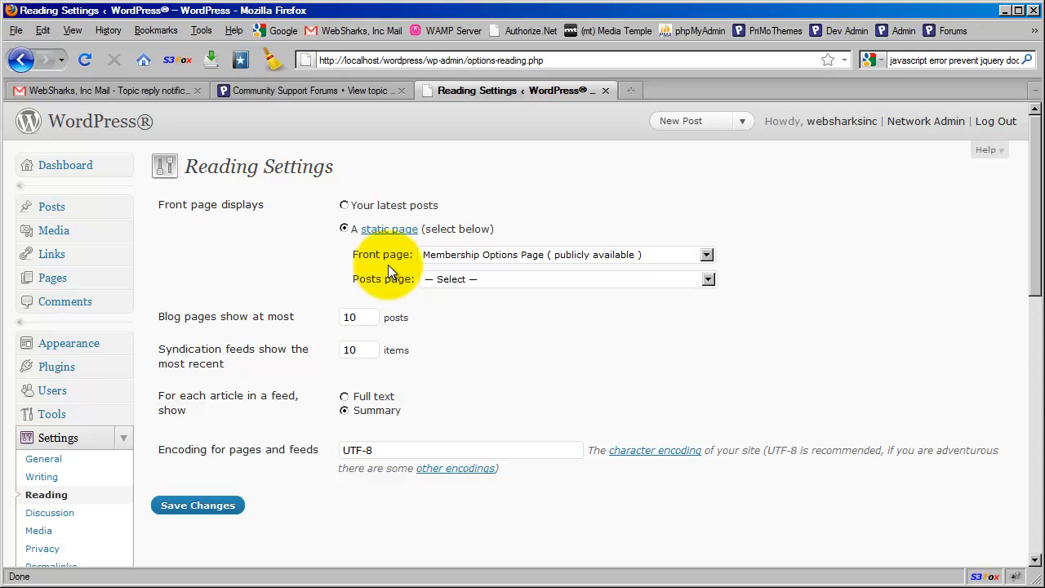
Save the Reading Settings, which shows the s2Member warning about the Membership Options Page conflict
click(197, 505)
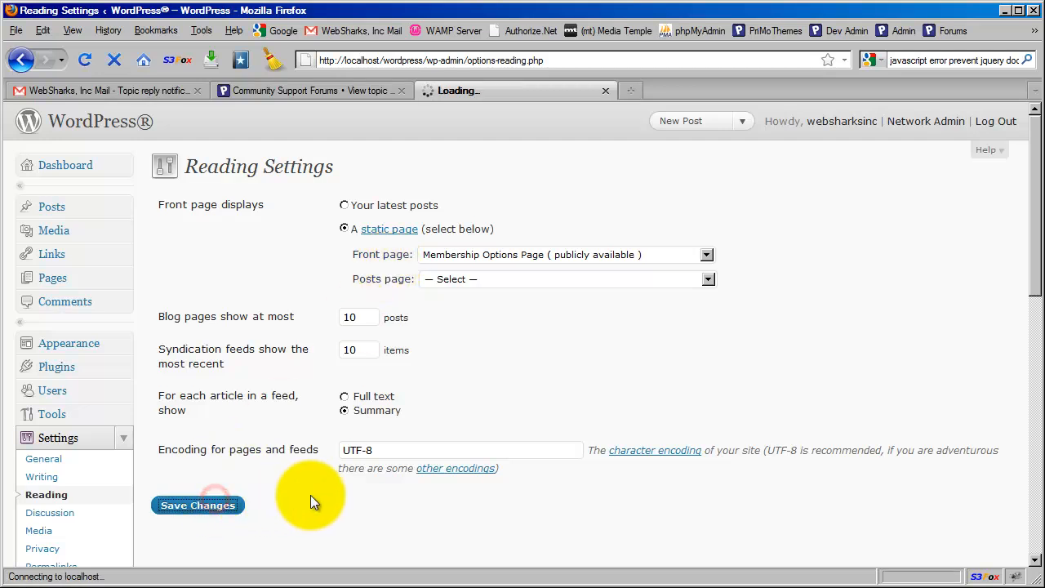
click(197, 504)
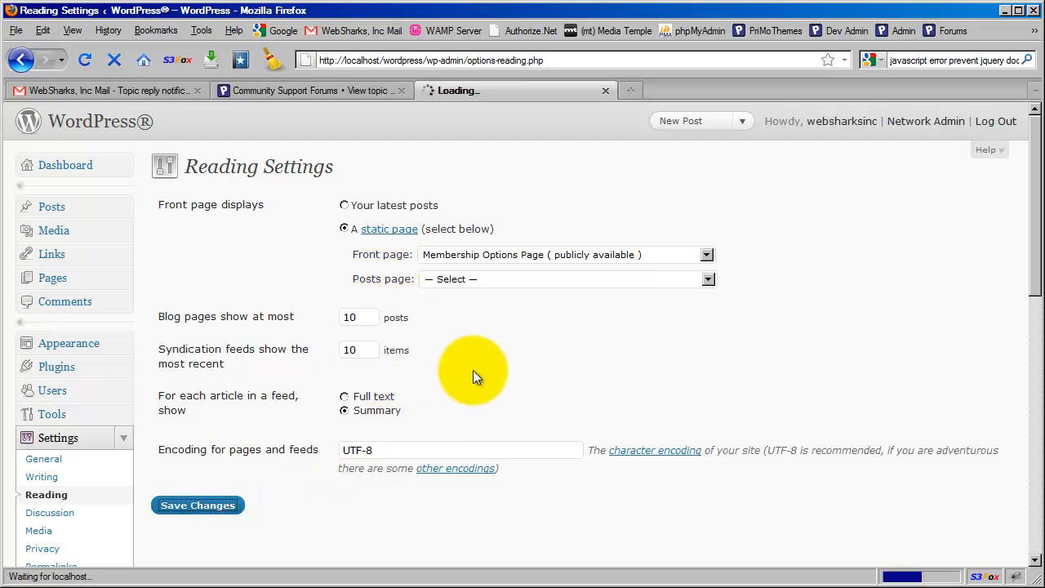
click(197, 505)
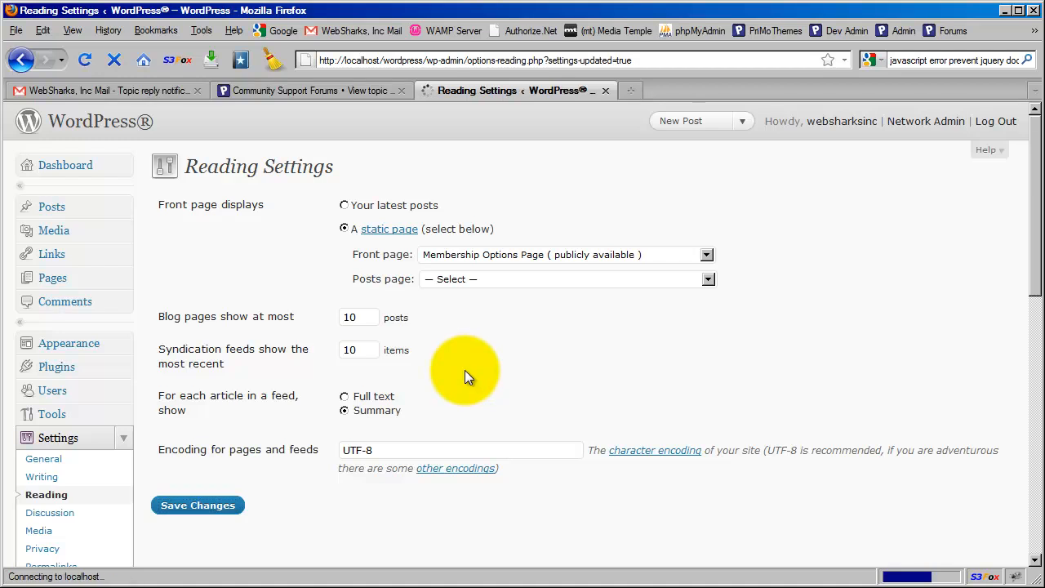
click(196, 505)
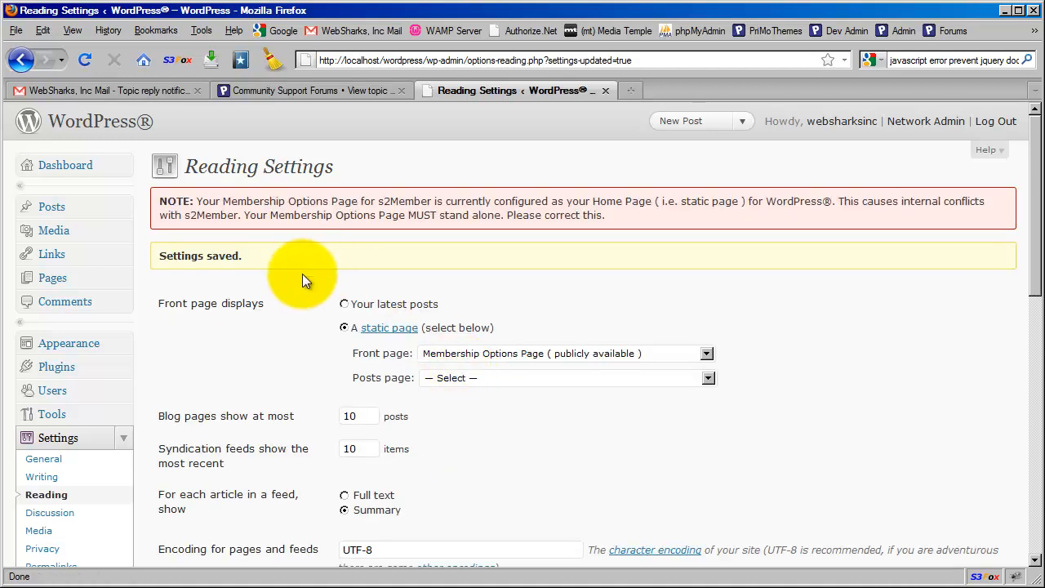
mouse_move(485, 245)
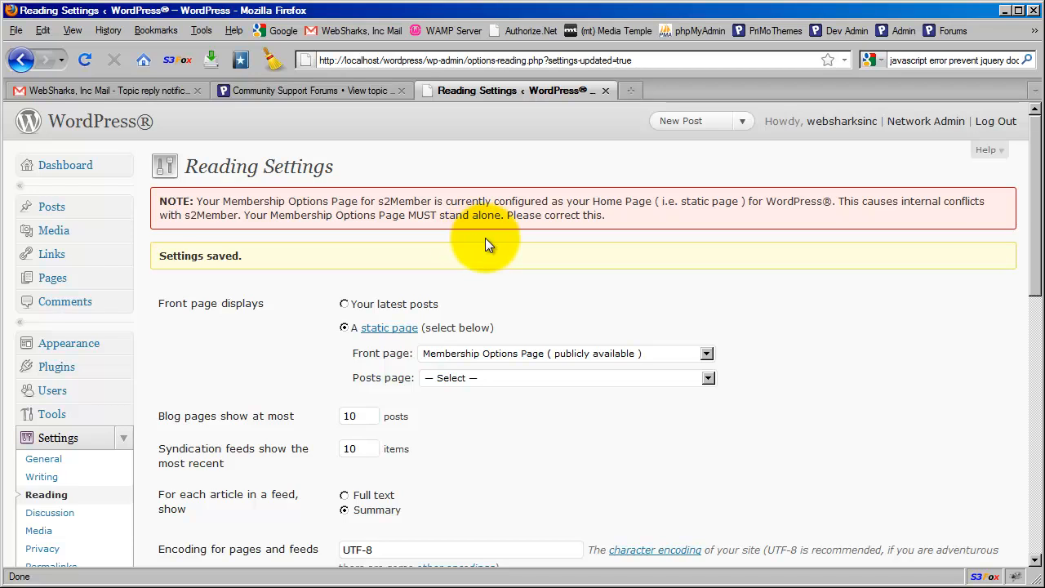
scroll(down, 3)
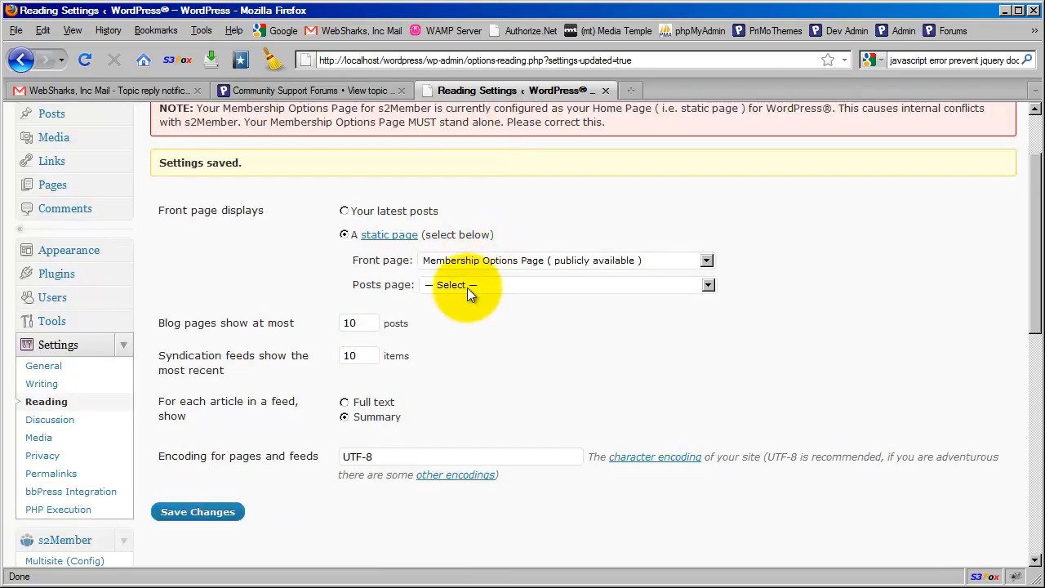
mouse_move(446, 271)
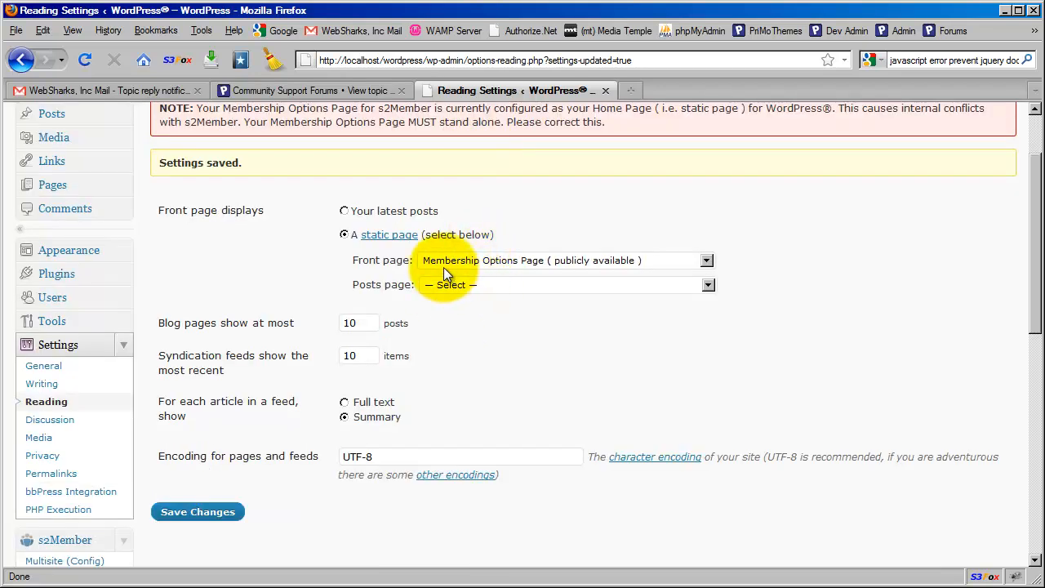
mouse_move(580, 262)
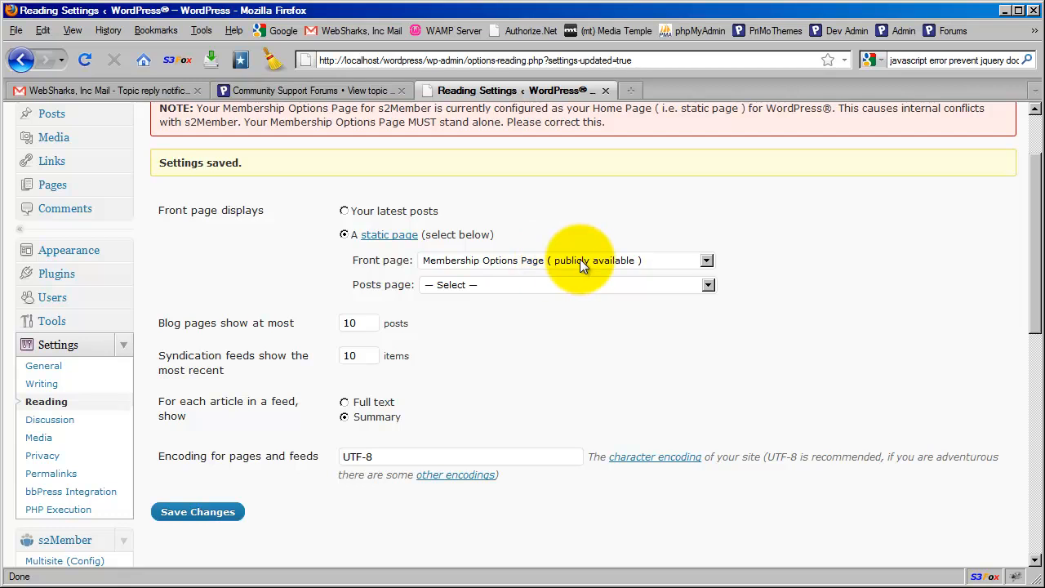
mouse_move(417, 270)
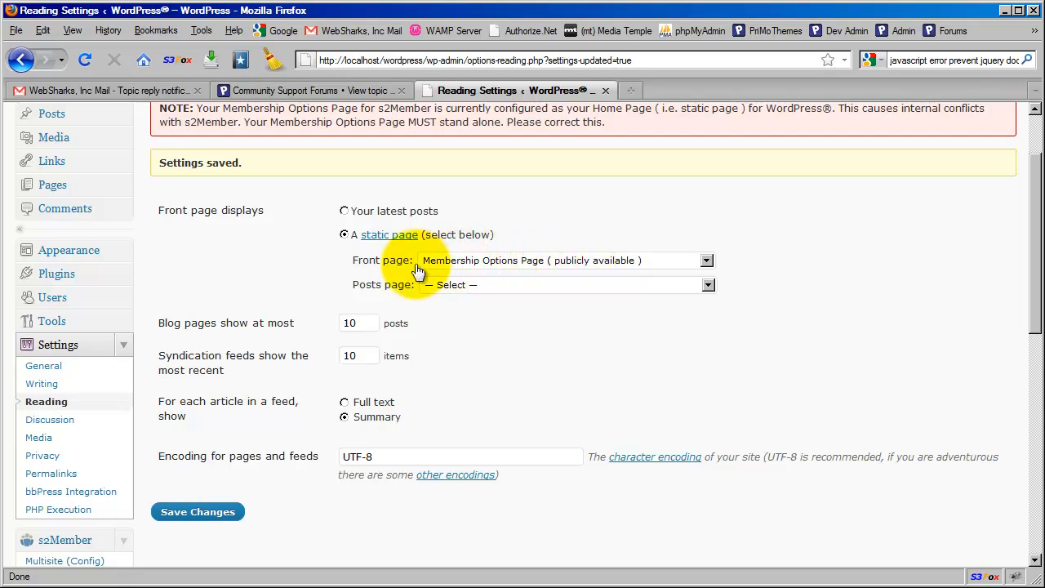
mouse_move(434, 269)
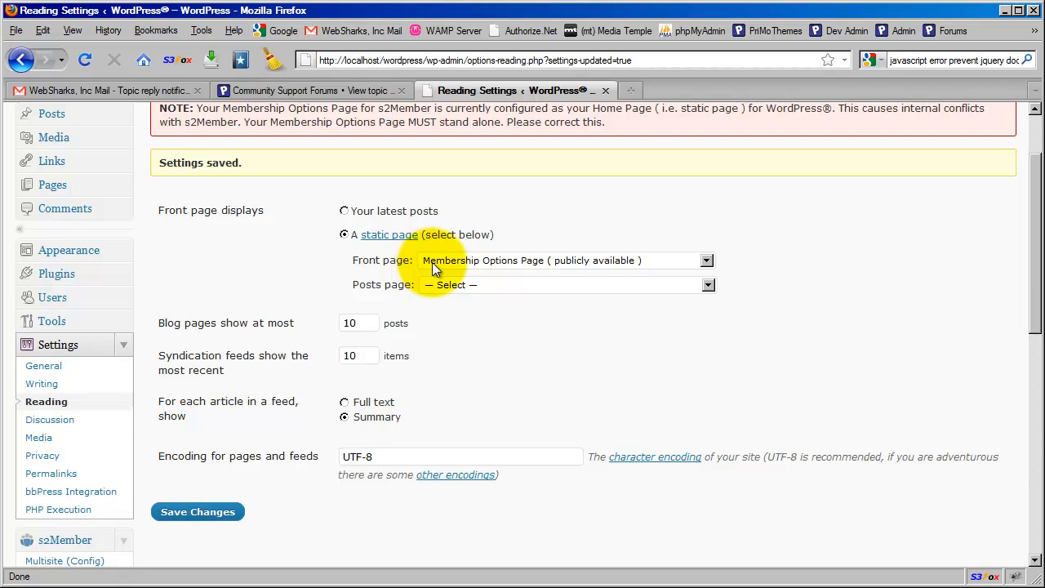
mouse_move(497, 270)
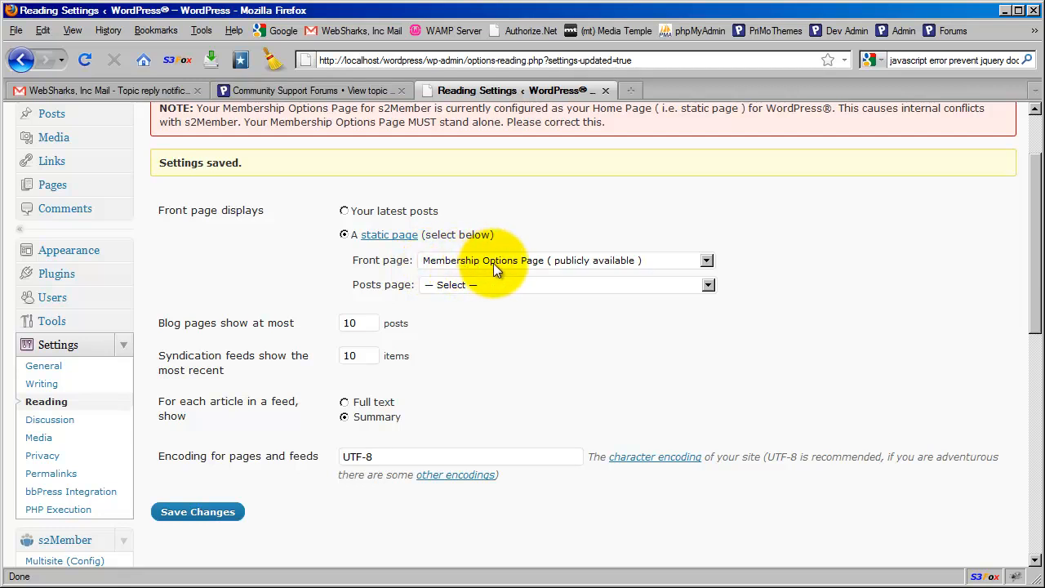
mouse_move(530, 270)
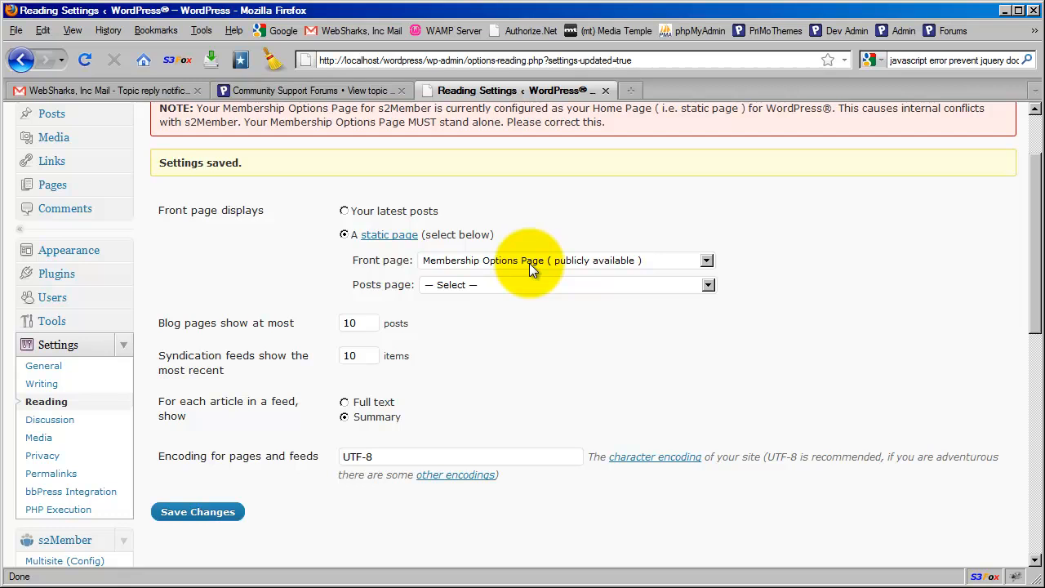
mouse_move(503, 273)
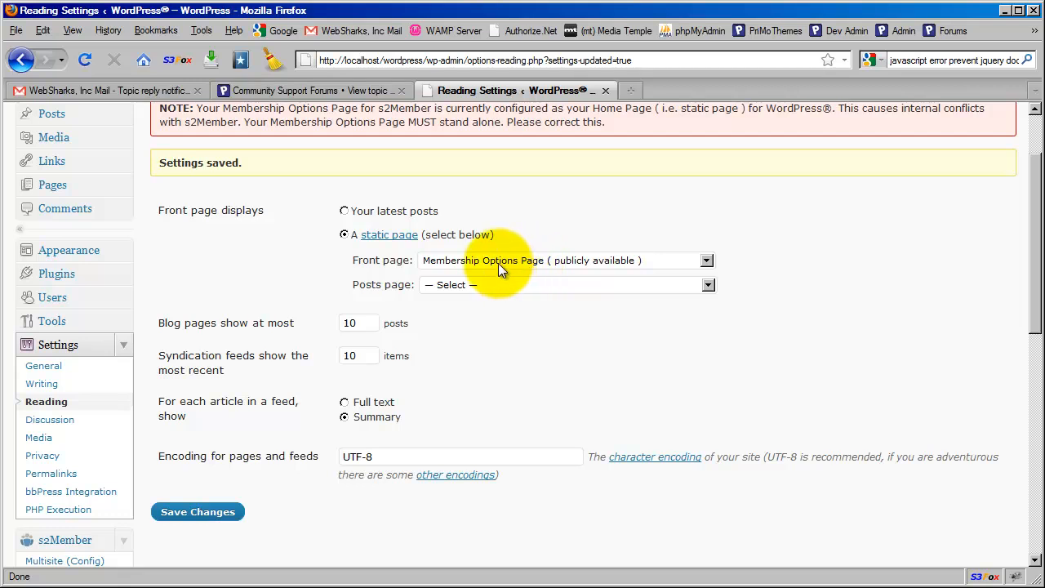
mouse_move(510, 270)
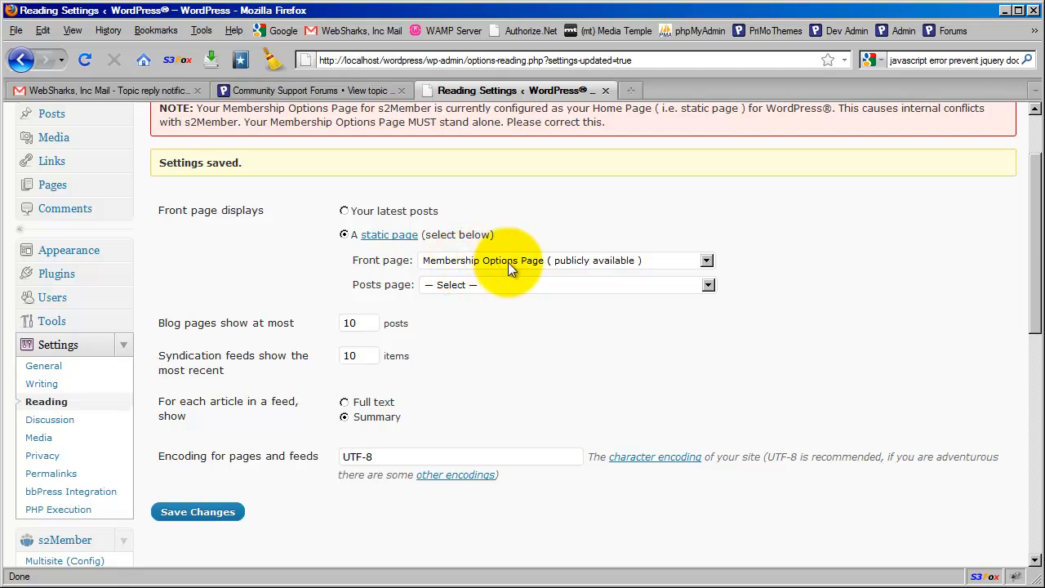
scroll(up, 3)
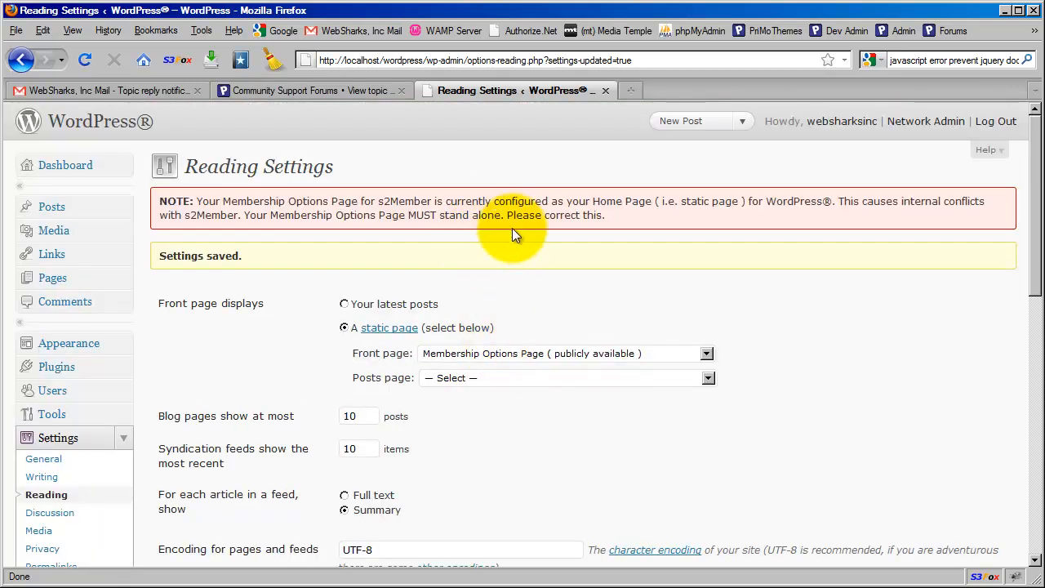
mouse_move(465, 359)
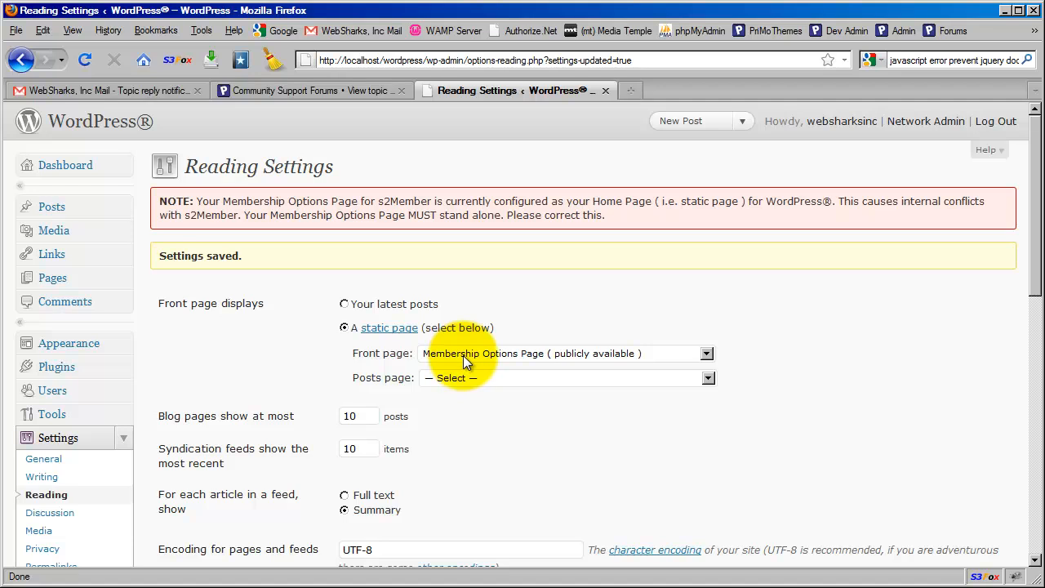
mouse_move(500, 360)
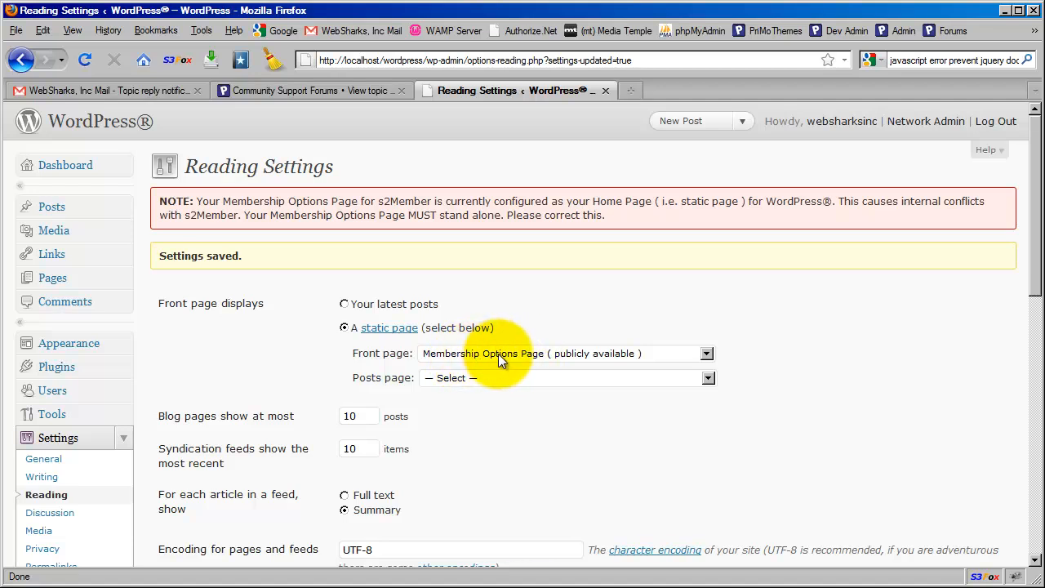
mouse_move(453, 361)
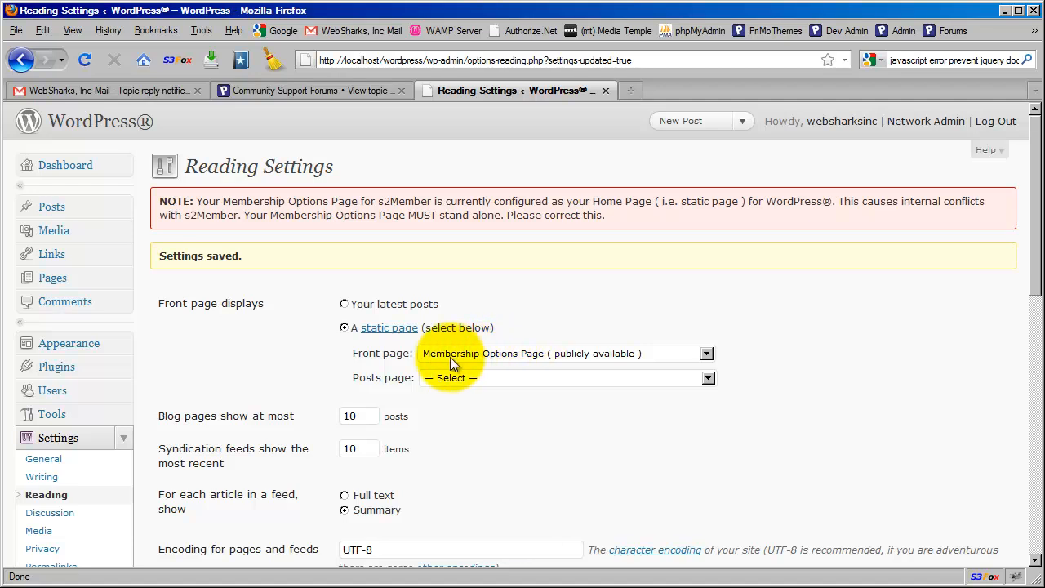
mouse_move(363, 362)
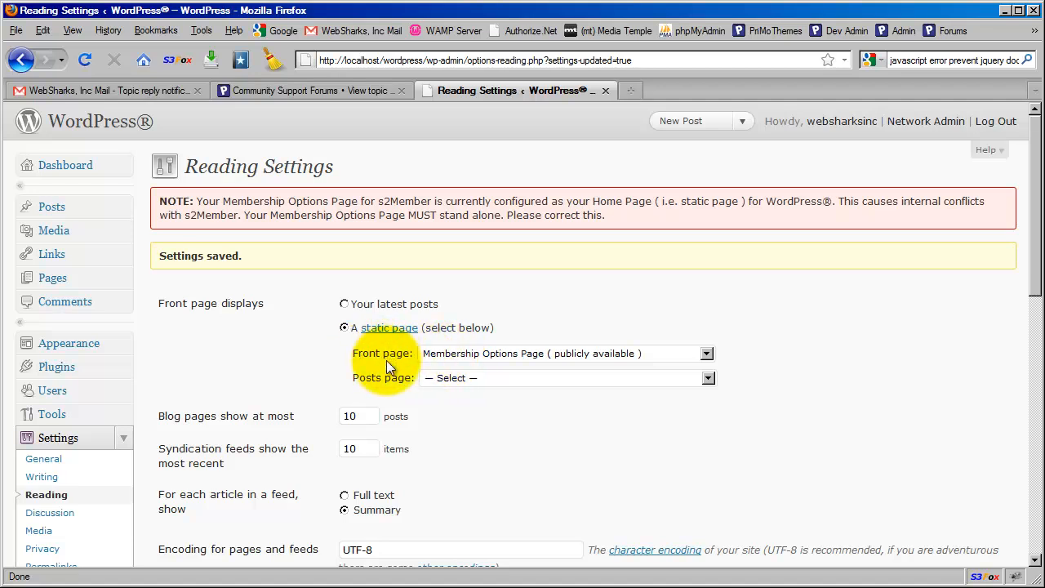
mouse_move(392, 390)
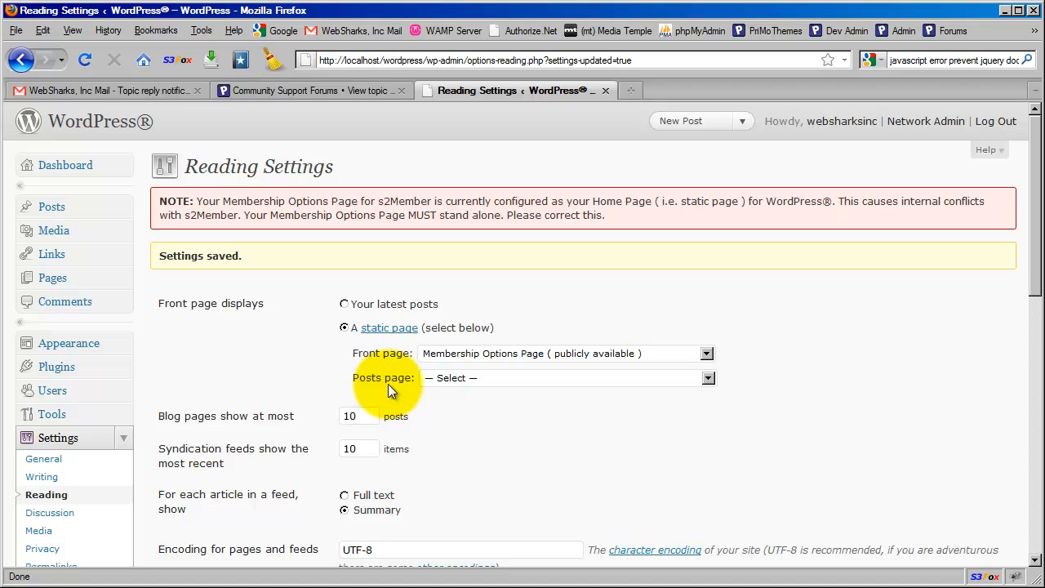
Choose Membership Options Page as the posts page, without saving yet
click(707, 378)
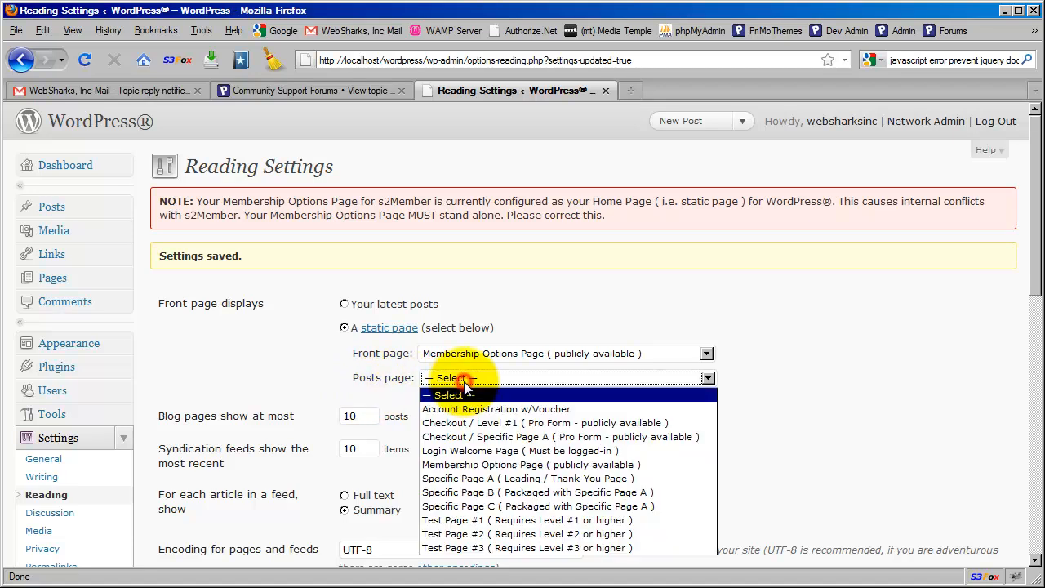
click(529, 465)
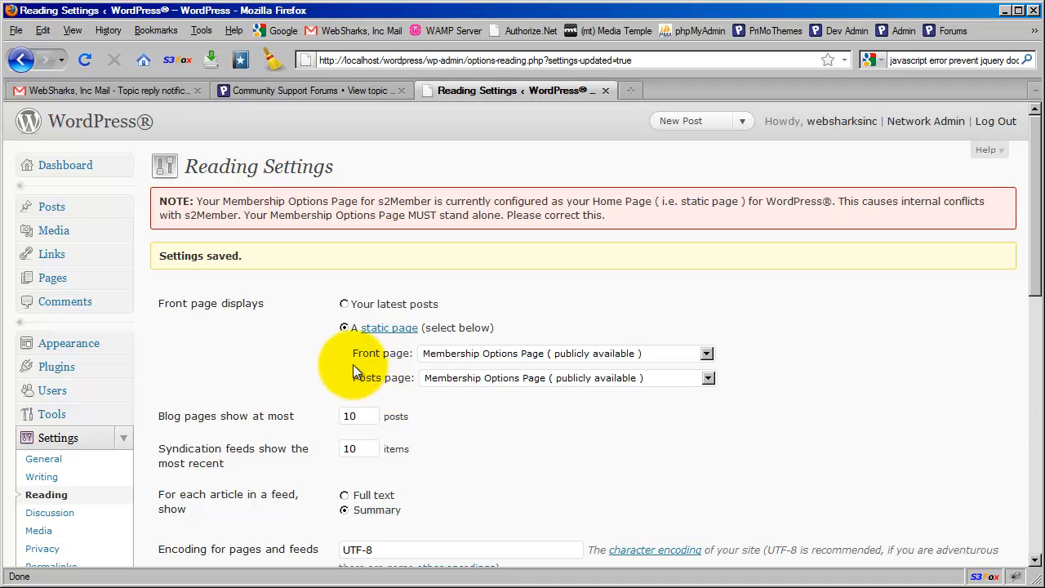
mouse_move(371, 388)
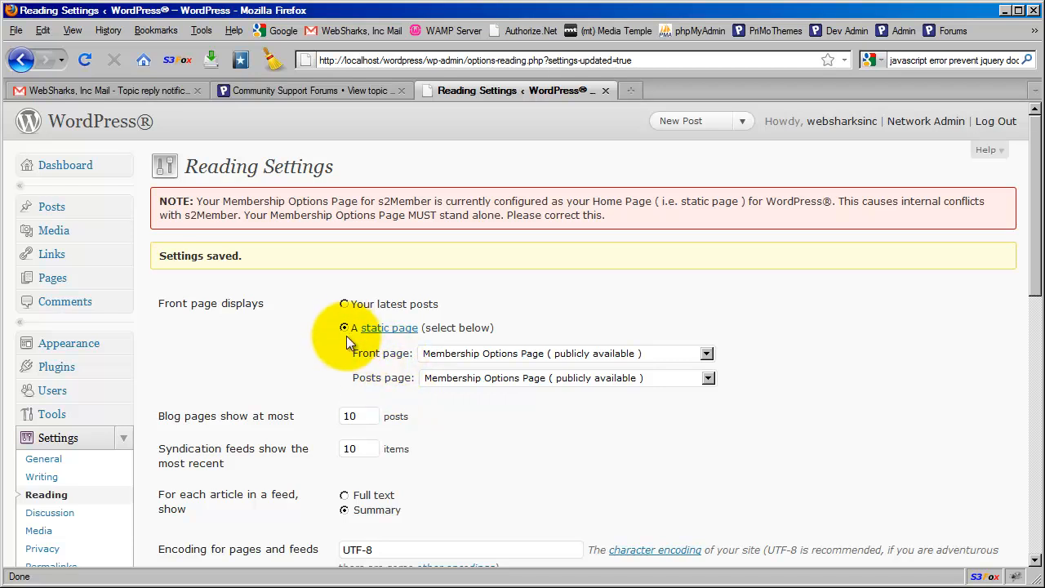
mouse_move(398, 363)
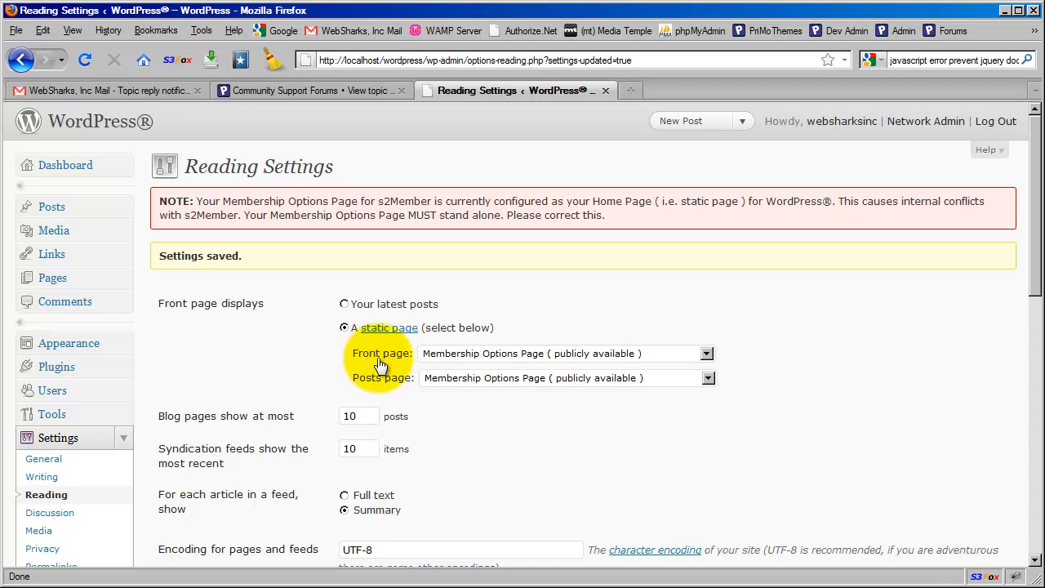
mouse_move(390, 384)
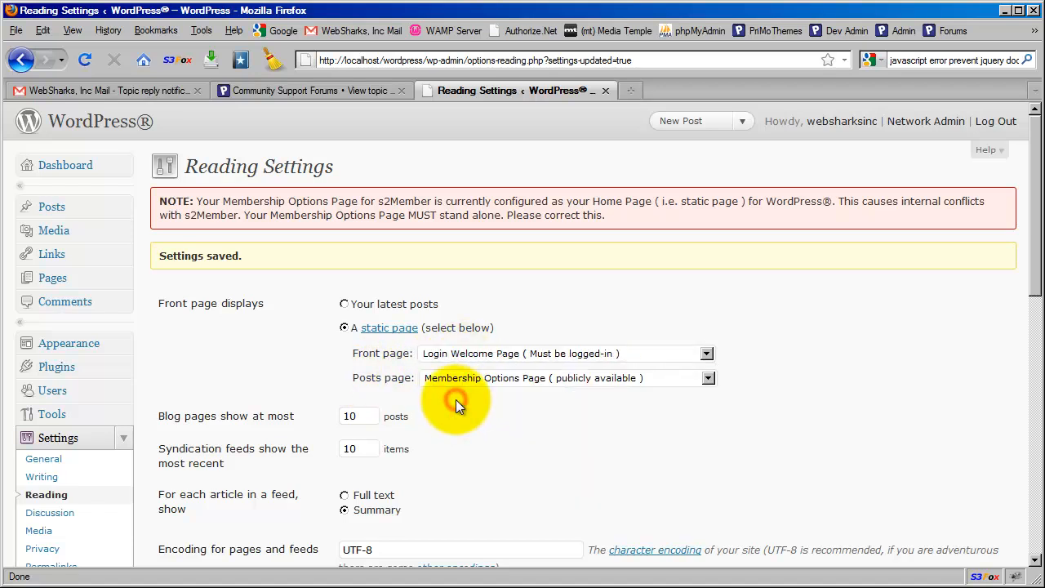
mouse_move(457, 363)
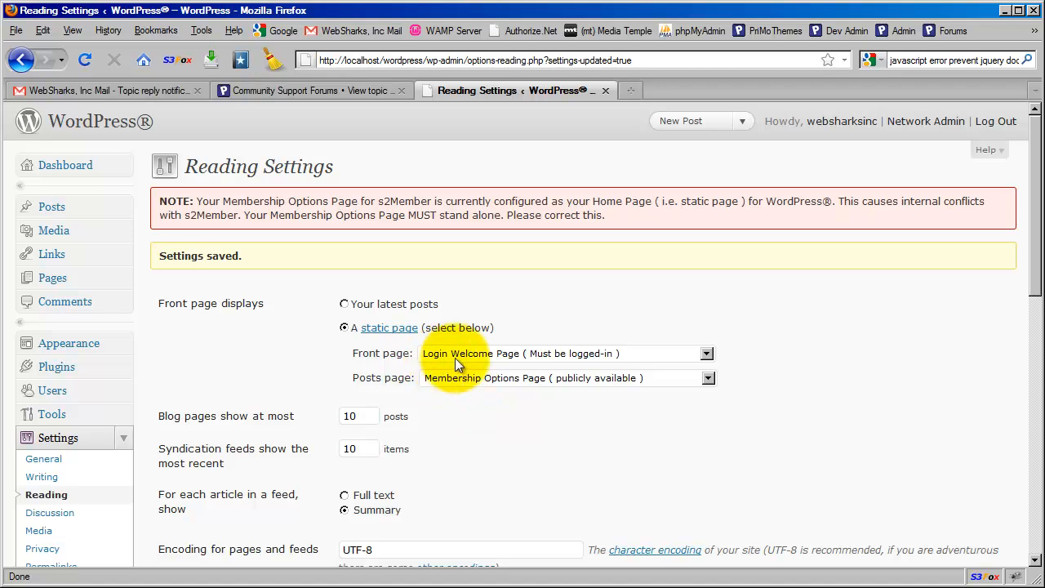
mouse_move(457, 397)
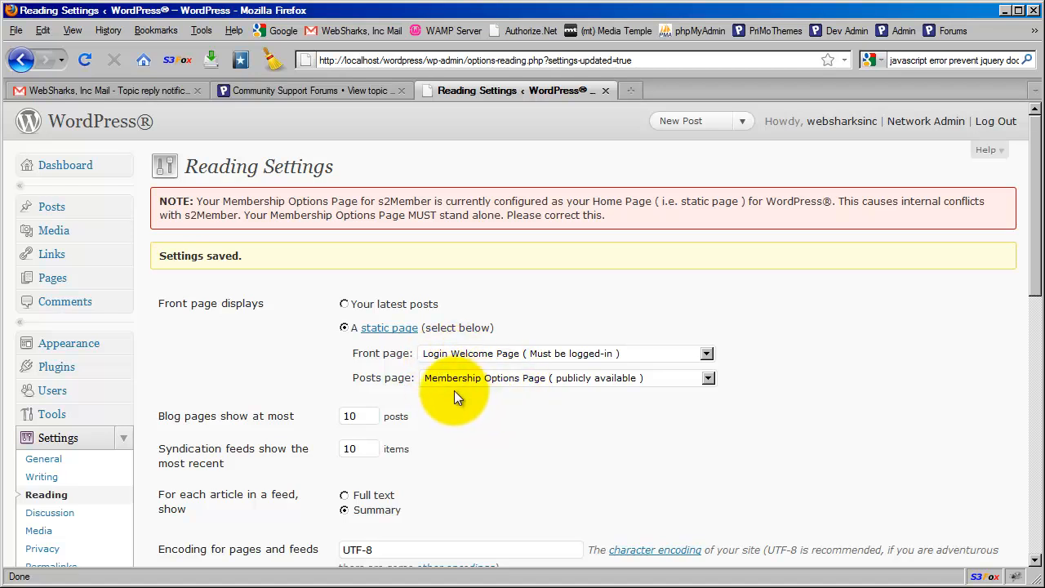
mouse_move(388, 248)
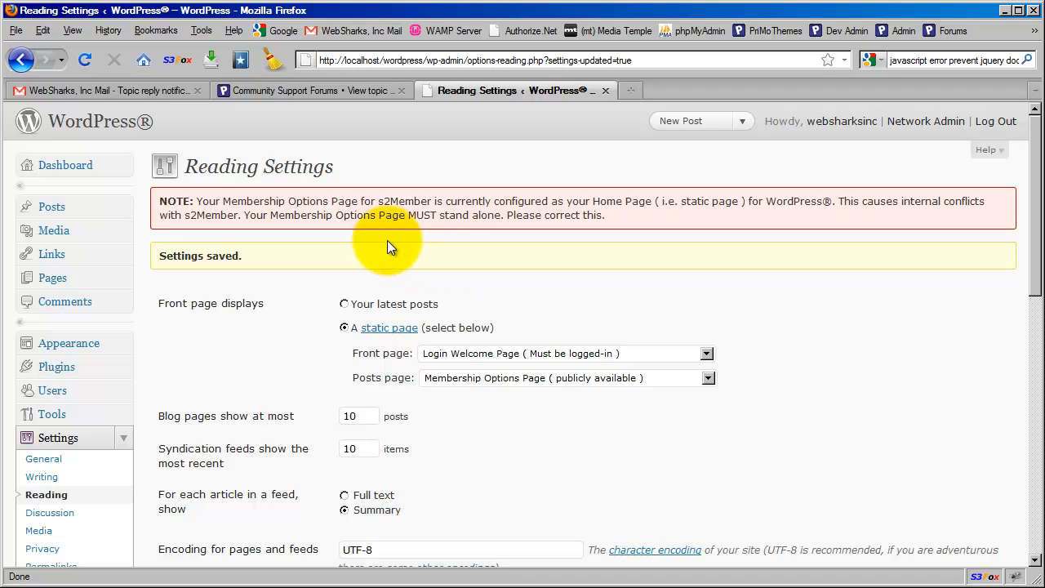
mouse_move(513, 301)
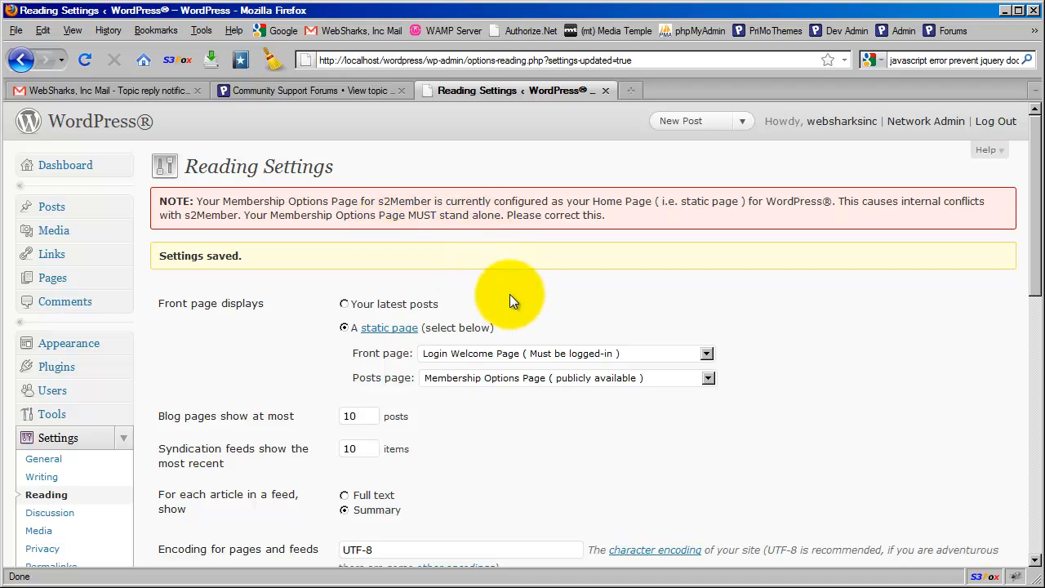
mouse_move(521, 306)
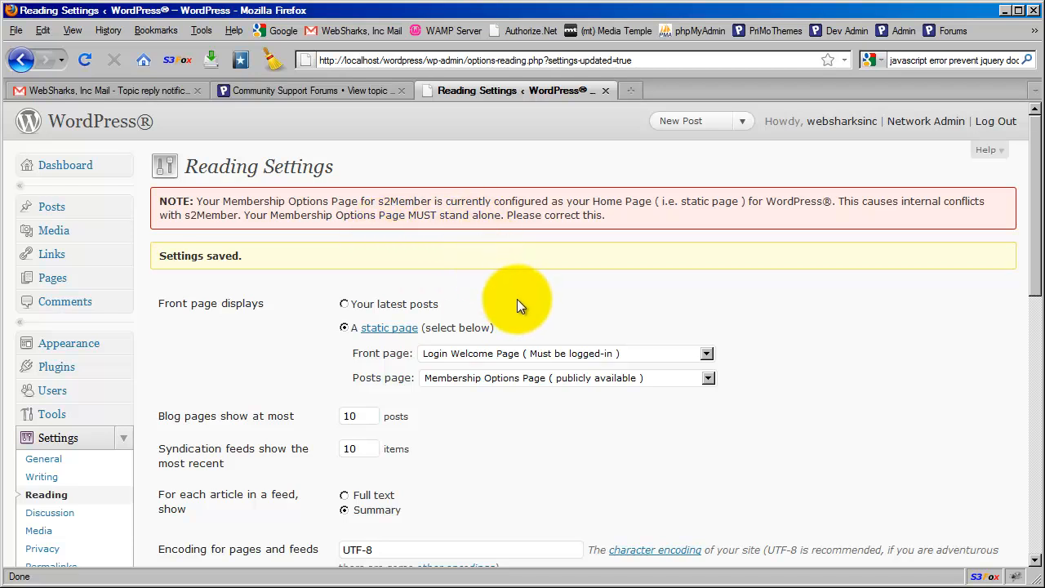
mouse_move(477, 248)
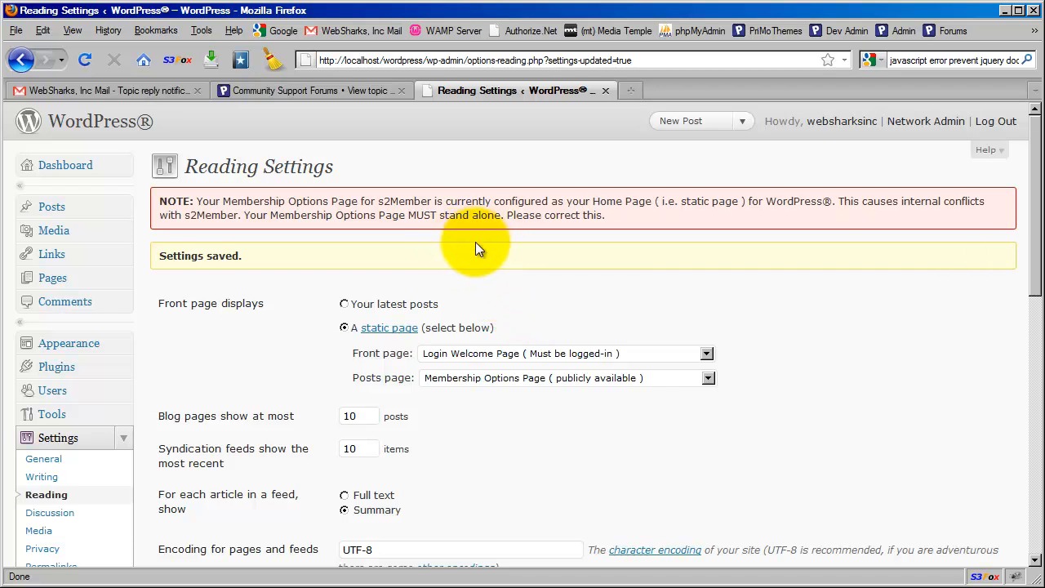
mouse_move(562, 246)
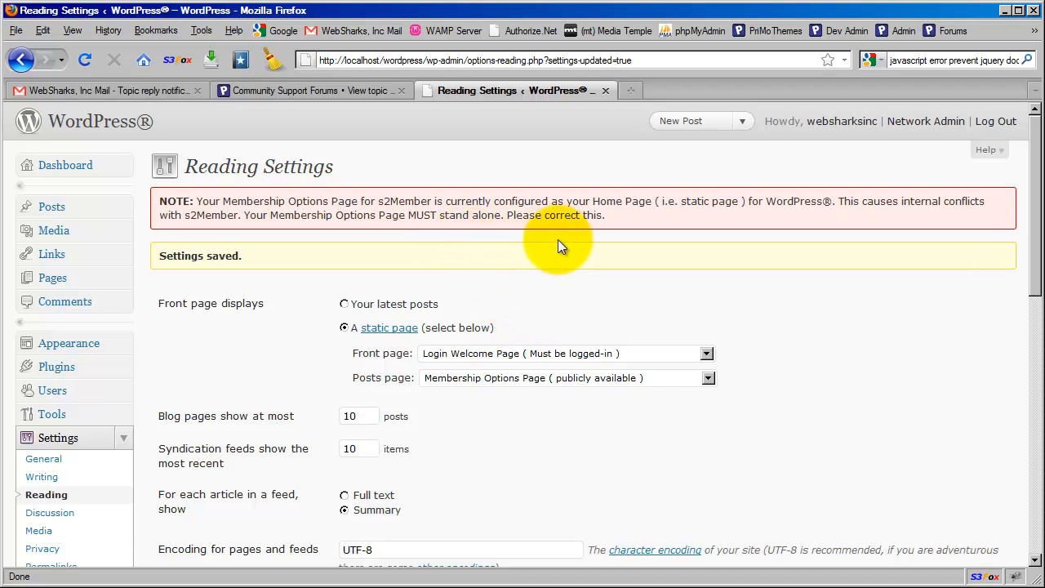
mouse_move(463, 368)
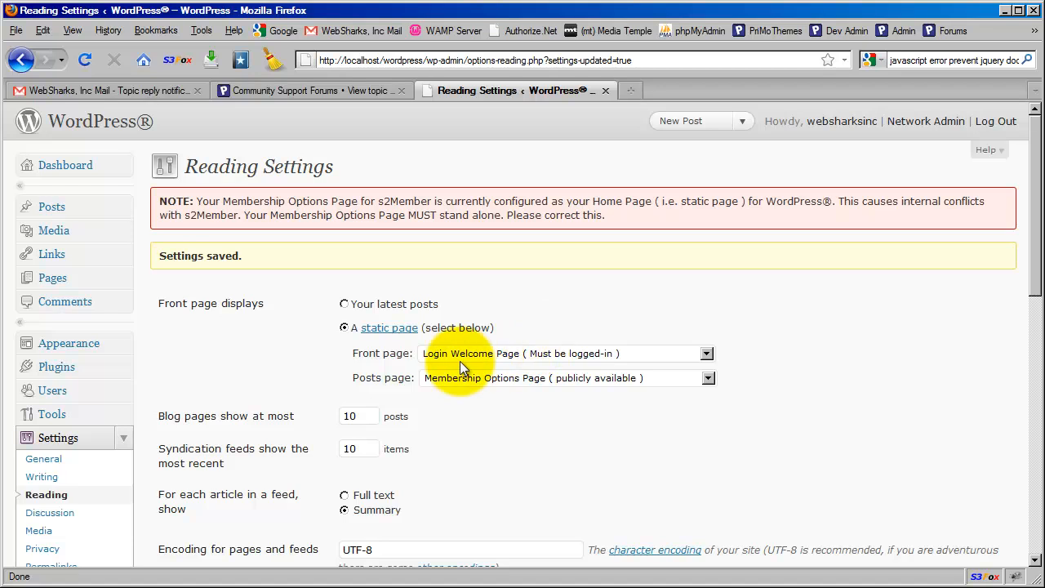
mouse_move(518, 388)
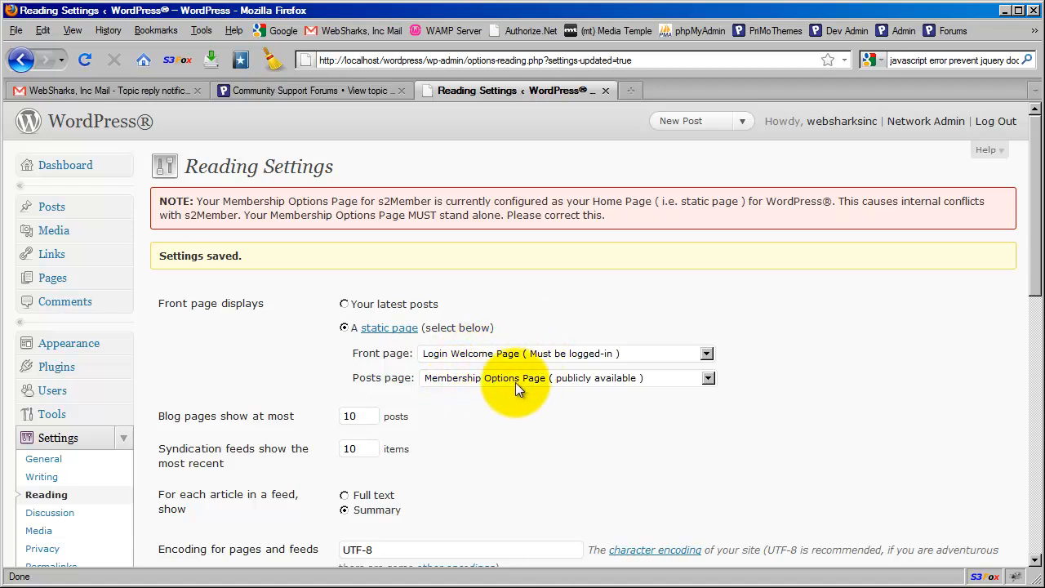
mouse_move(492, 361)
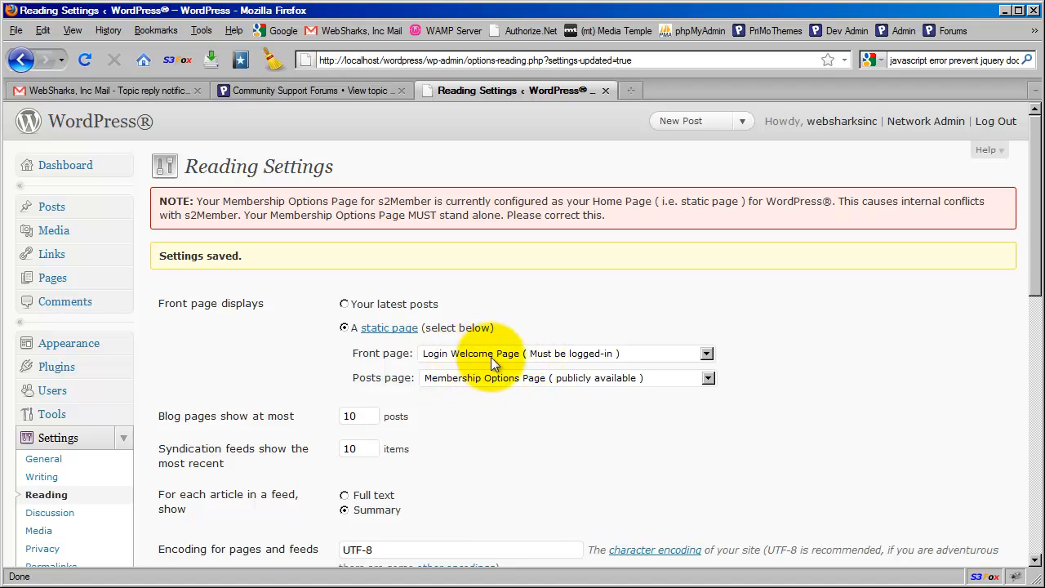
mouse_move(445, 374)
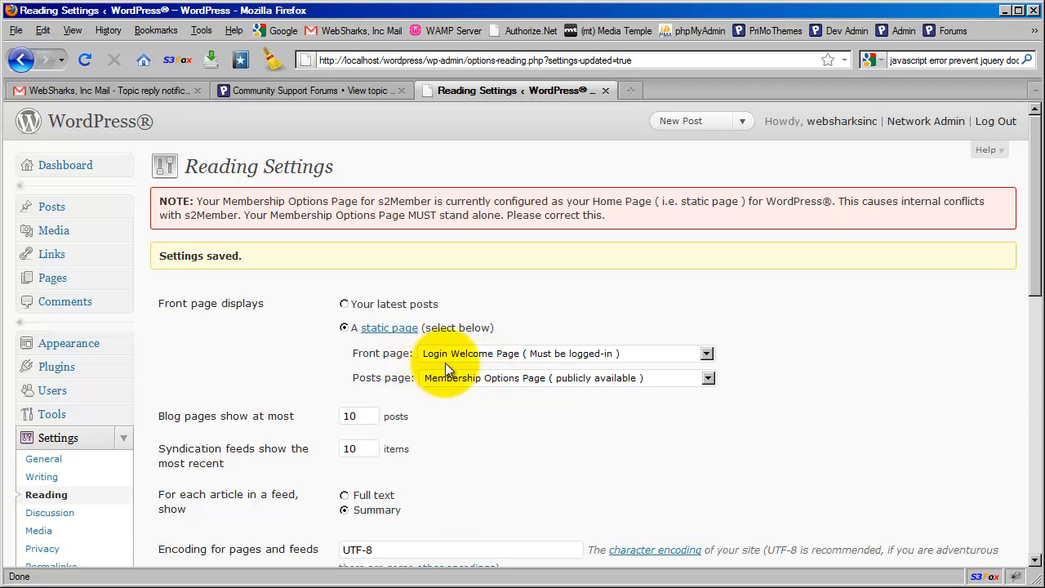
mouse_move(472, 360)
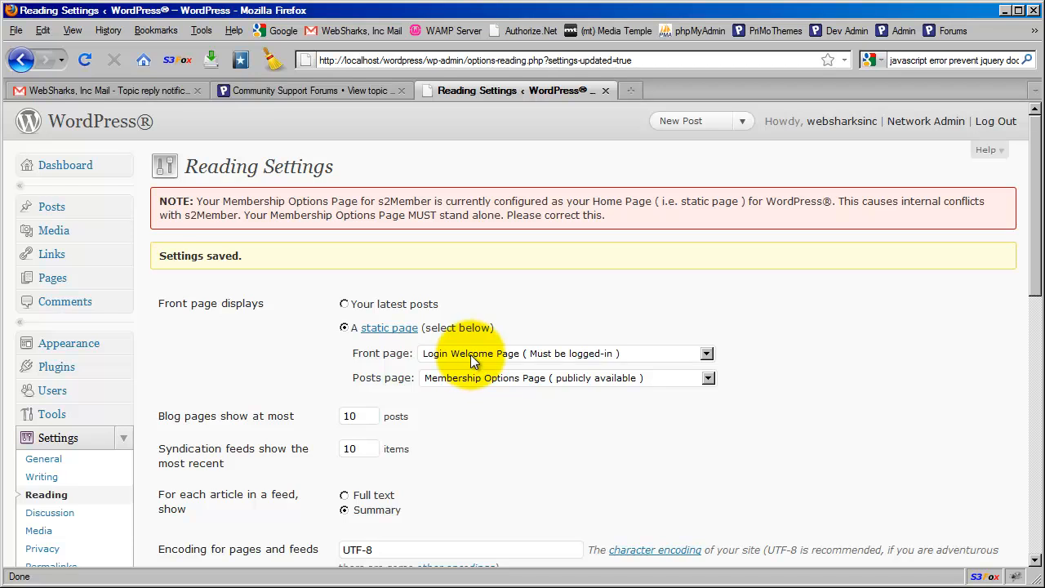
mouse_move(547, 374)
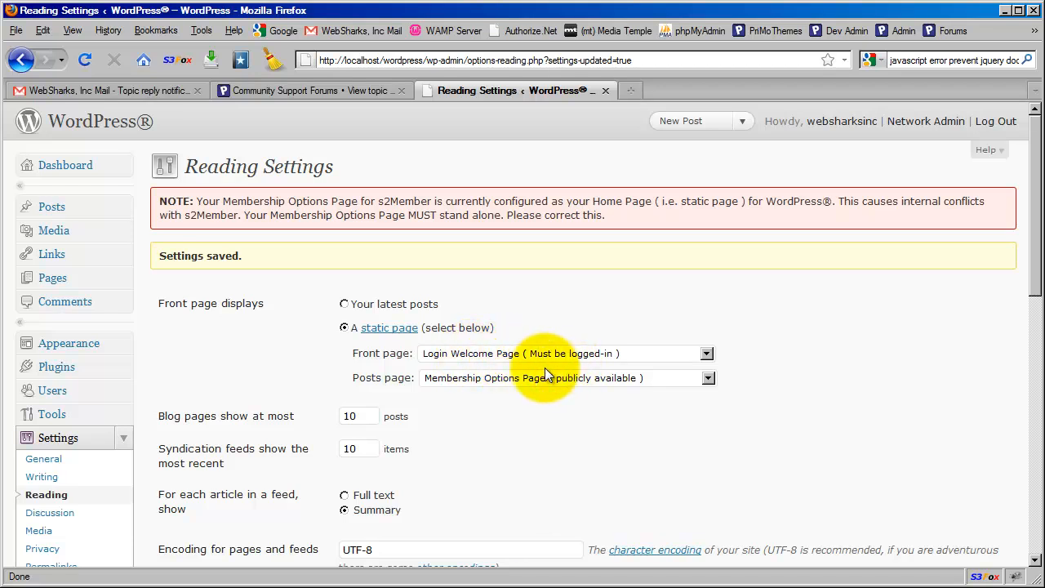
mouse_move(478, 377)
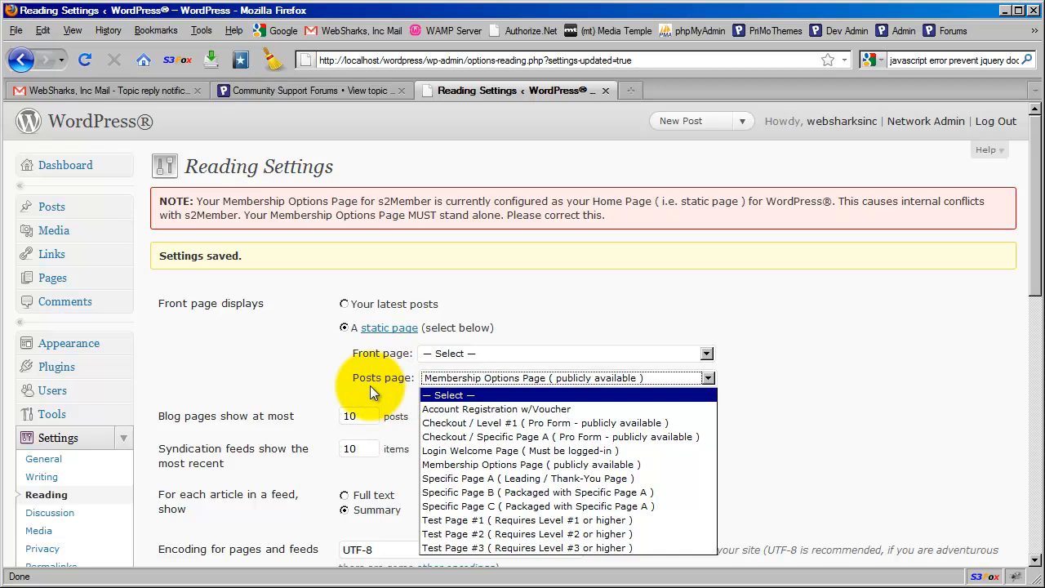
mouse_move(476, 520)
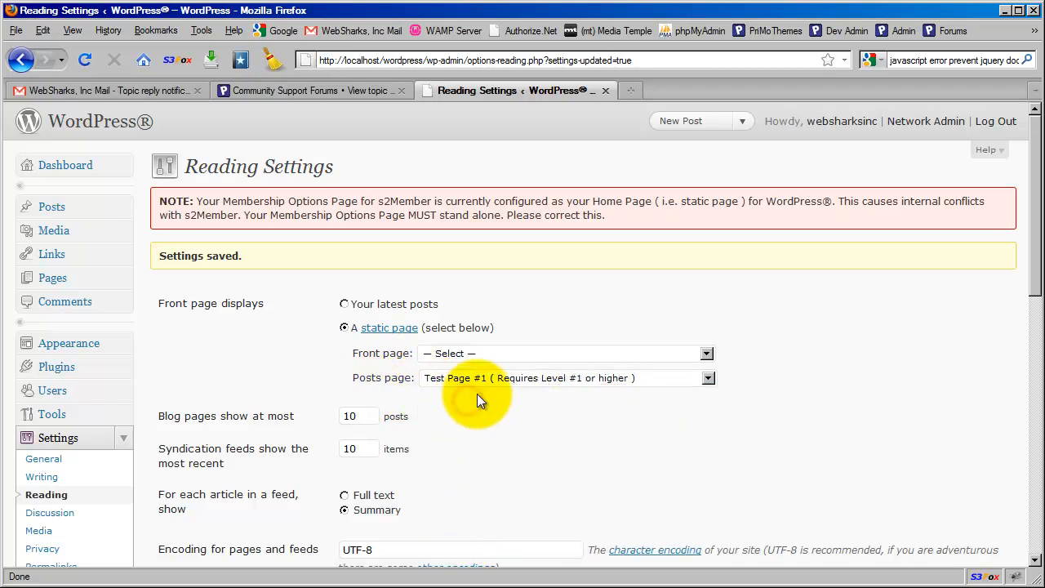
mouse_move(530, 394)
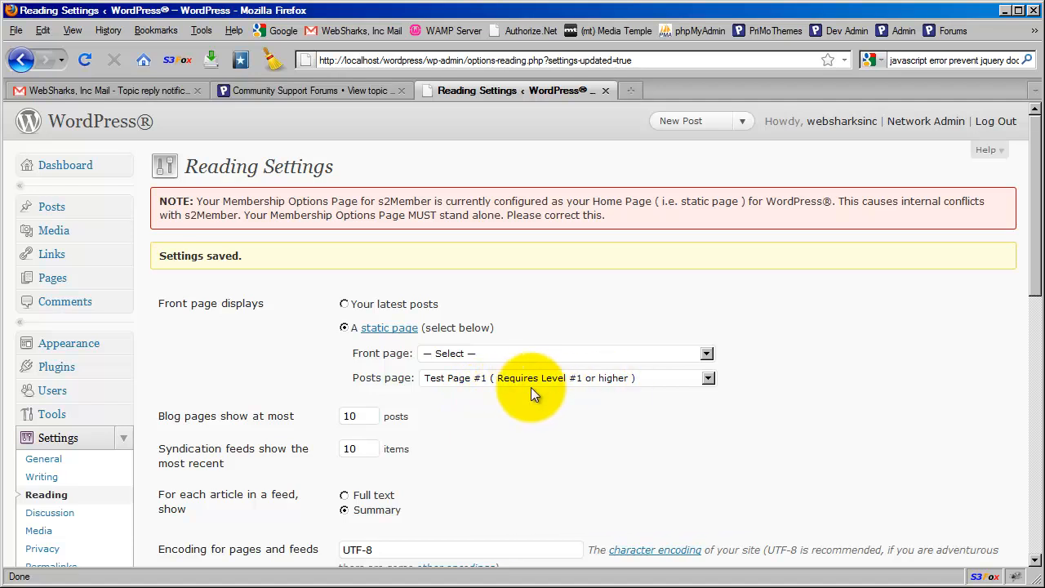
mouse_move(470, 390)
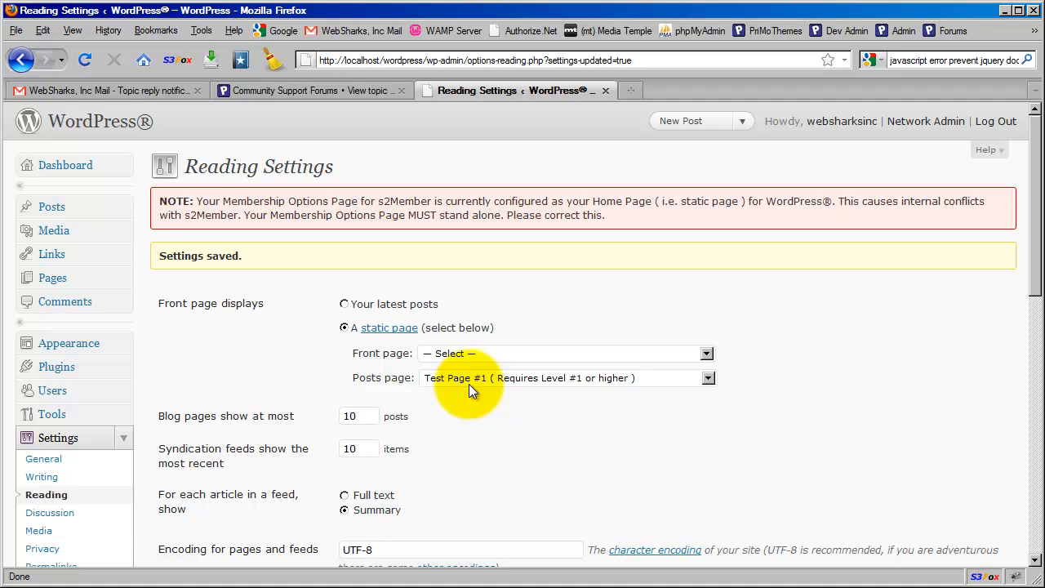
mouse_move(383, 384)
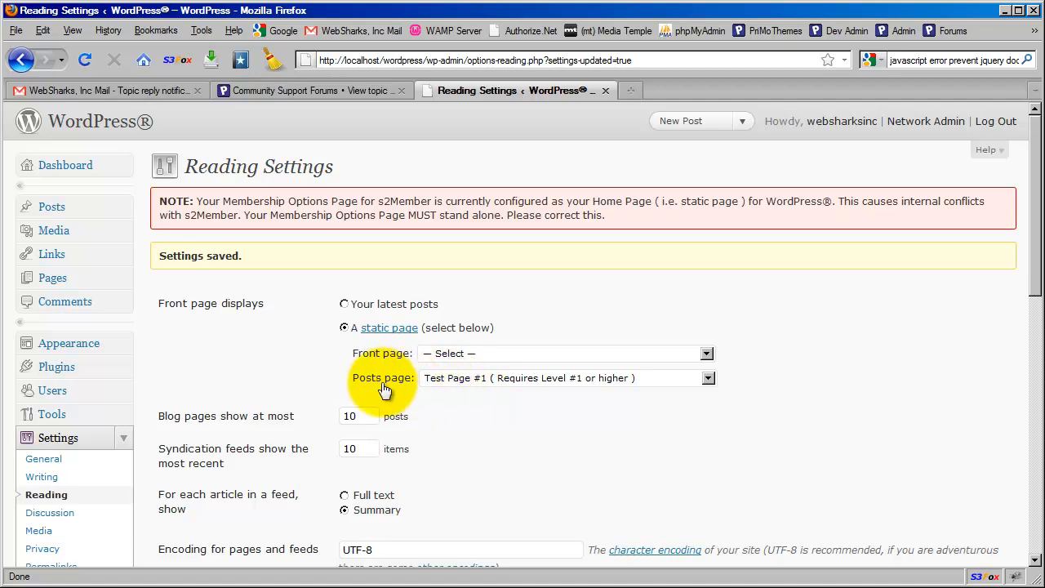
mouse_move(460, 385)
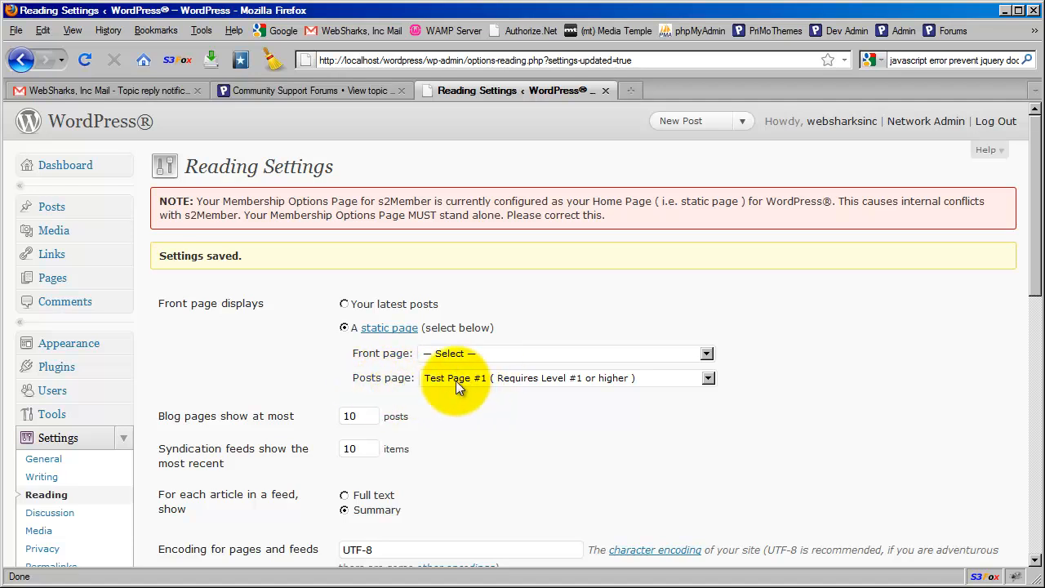
mouse_move(526, 383)
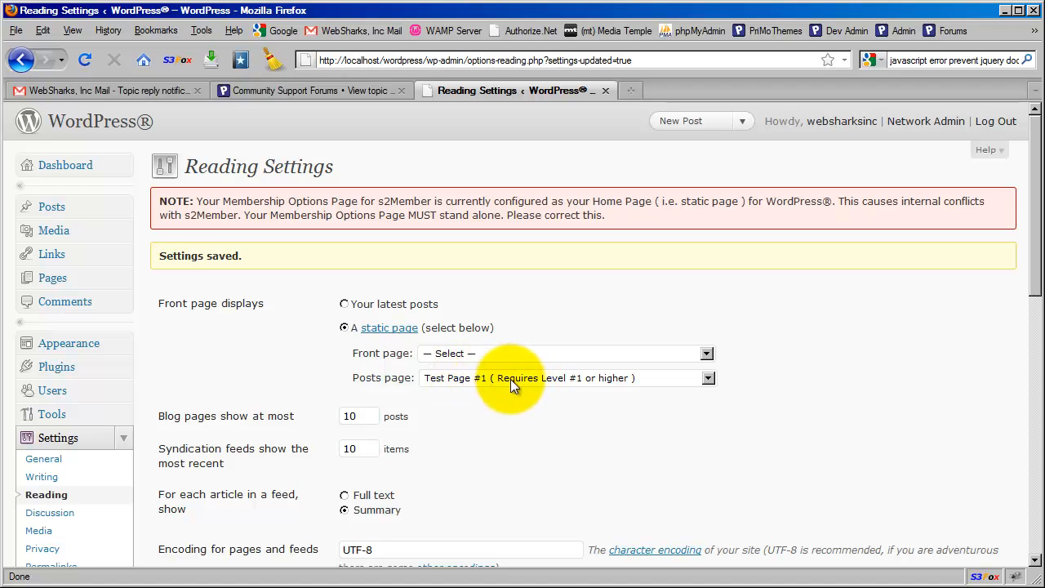
mouse_move(531, 386)
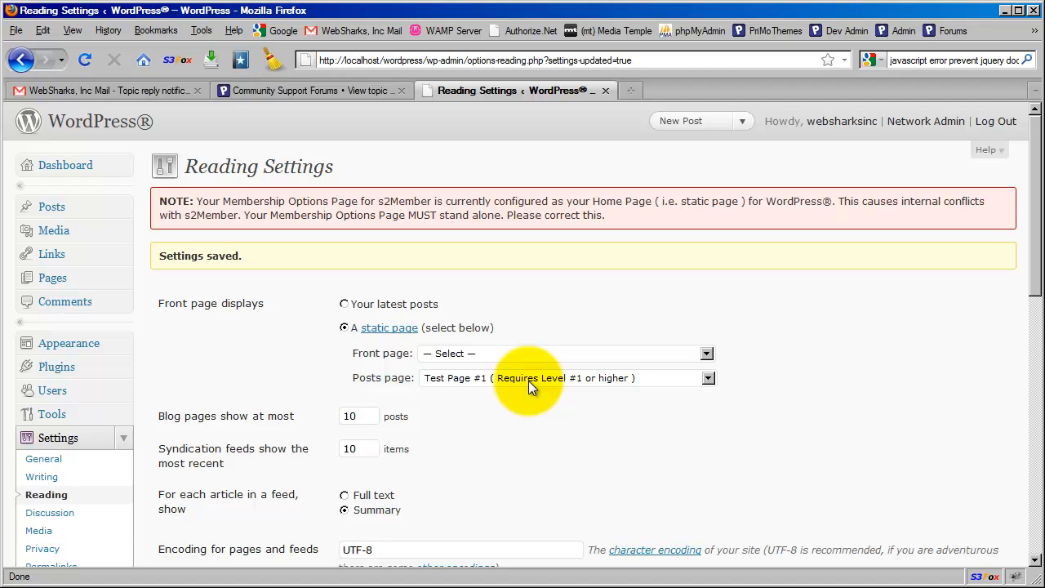
mouse_move(521, 385)
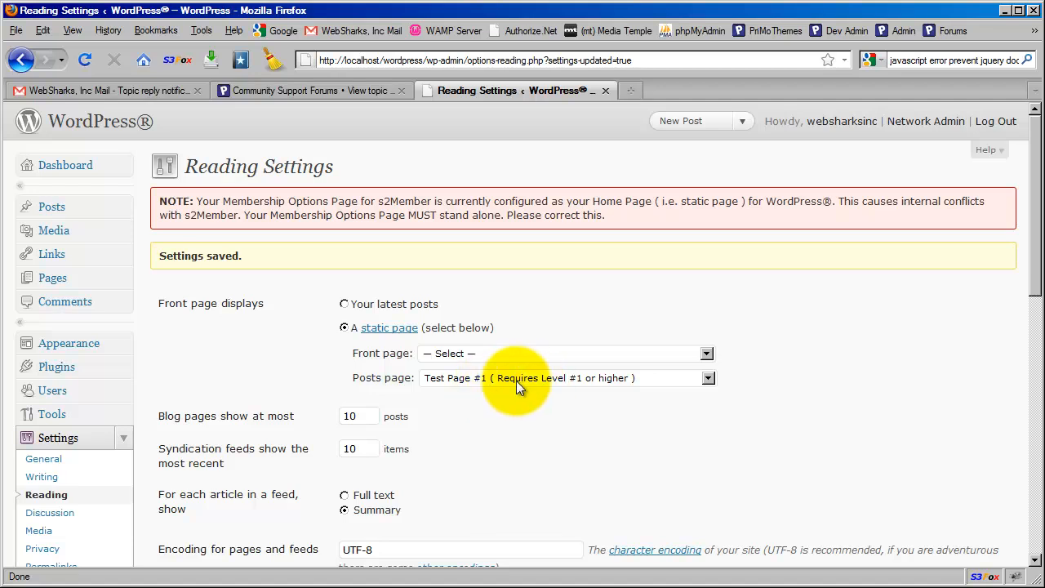
mouse_move(532, 384)
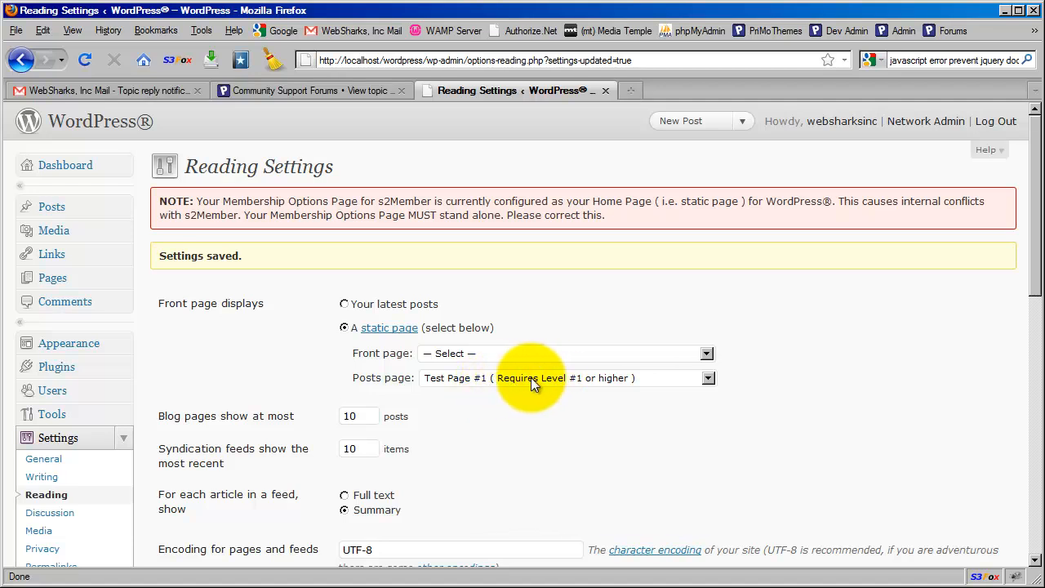
mouse_move(486, 383)
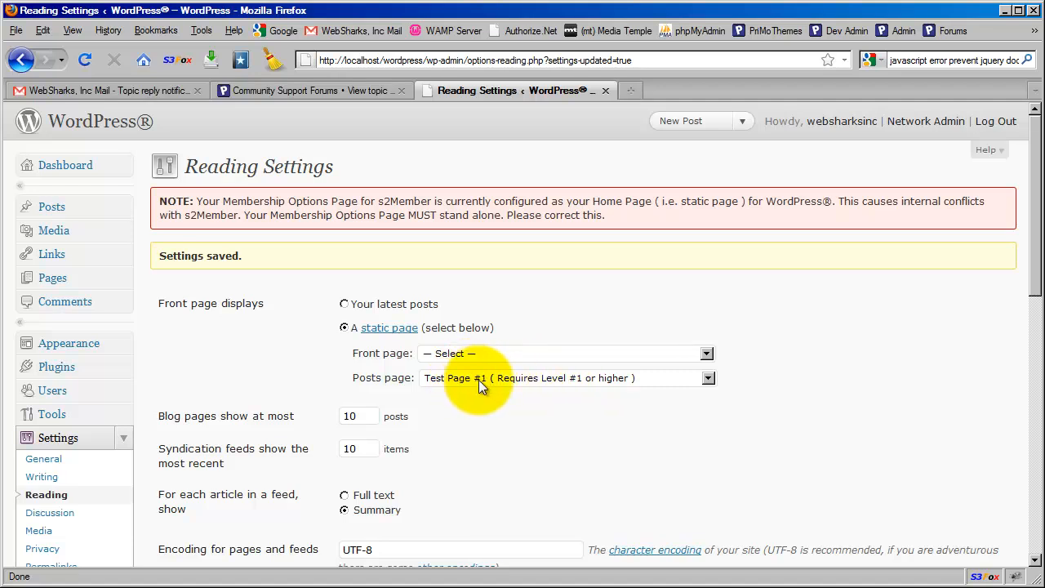
mouse_move(398, 388)
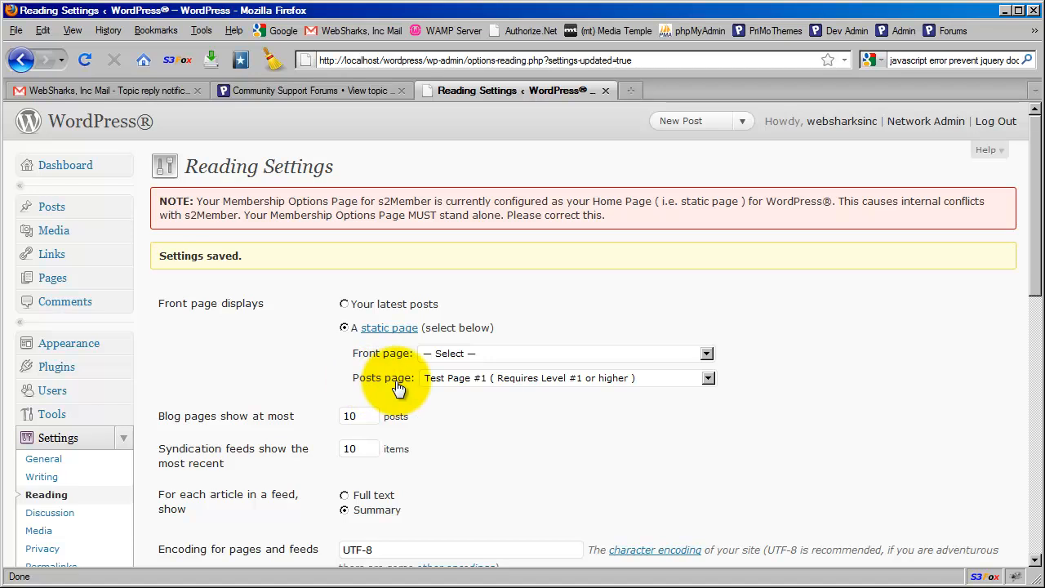
mouse_move(502, 385)
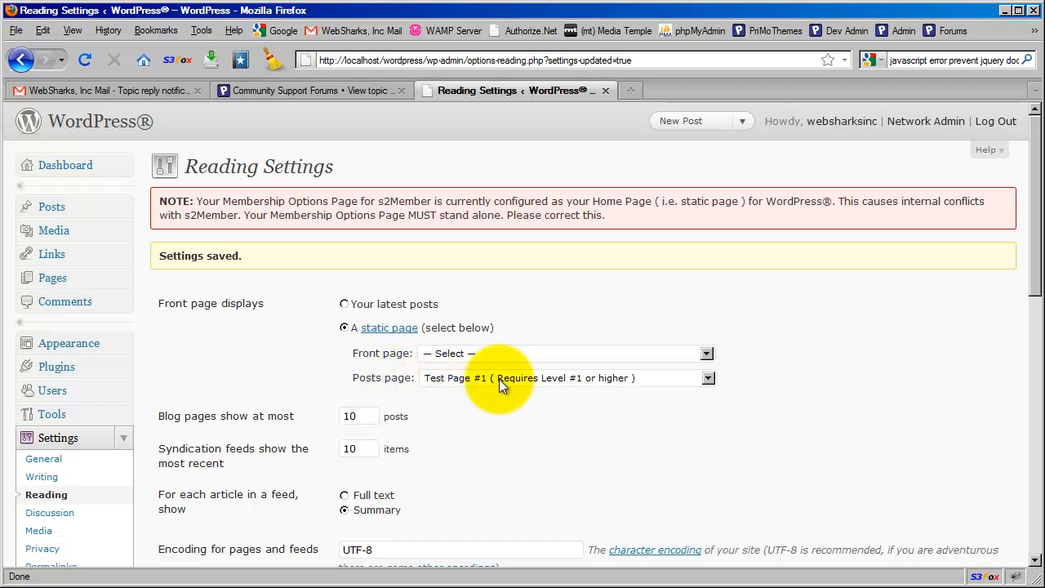
mouse_move(469, 408)
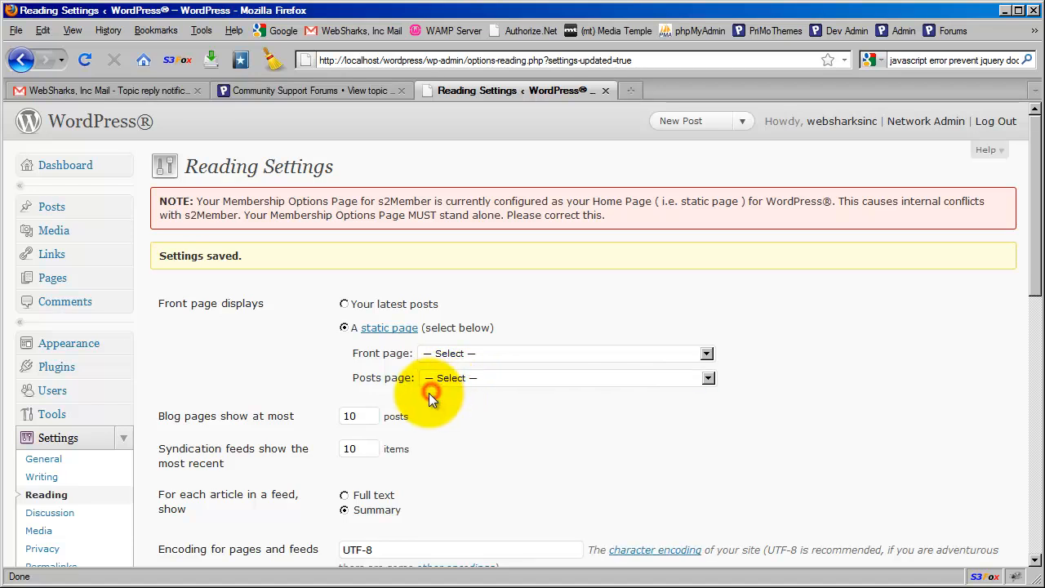
mouse_move(378, 385)
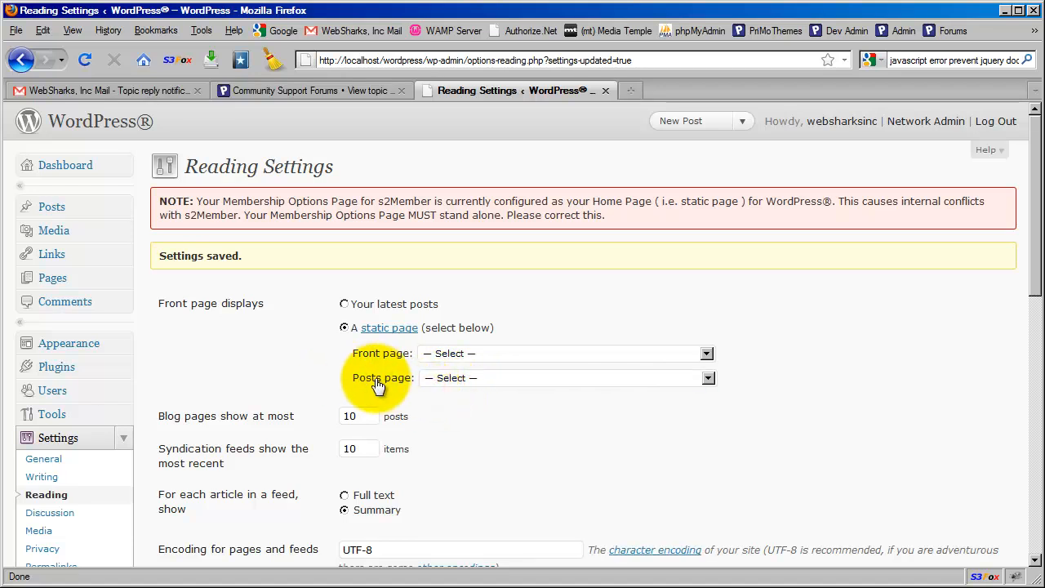
mouse_move(381, 362)
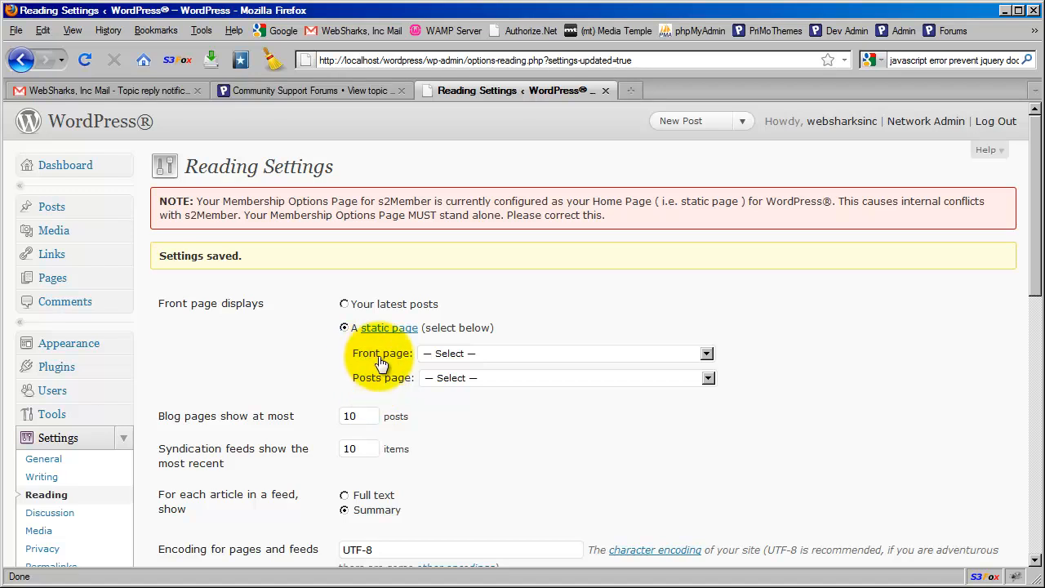
mouse_move(390, 377)
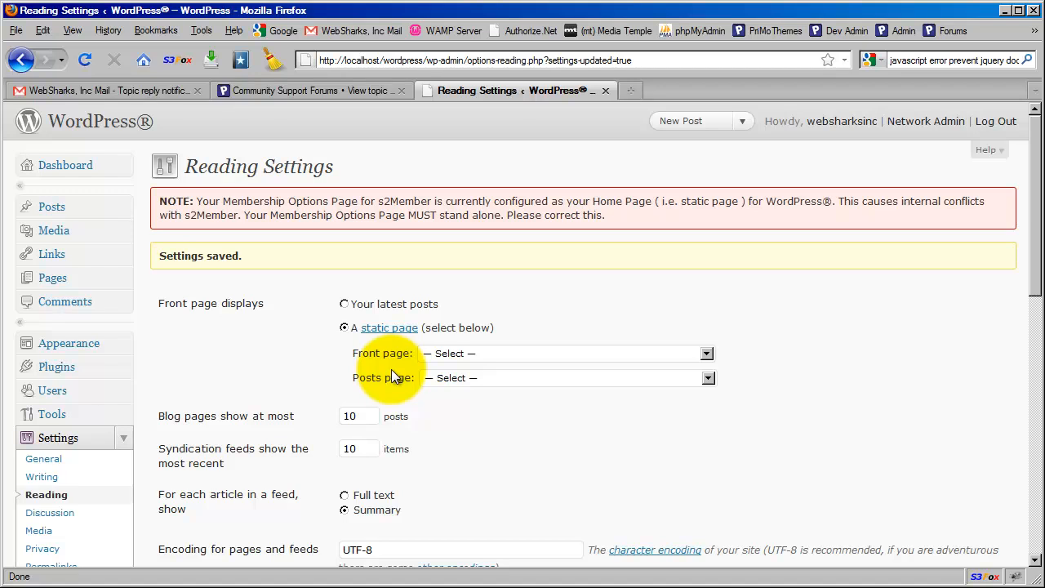
mouse_move(400, 386)
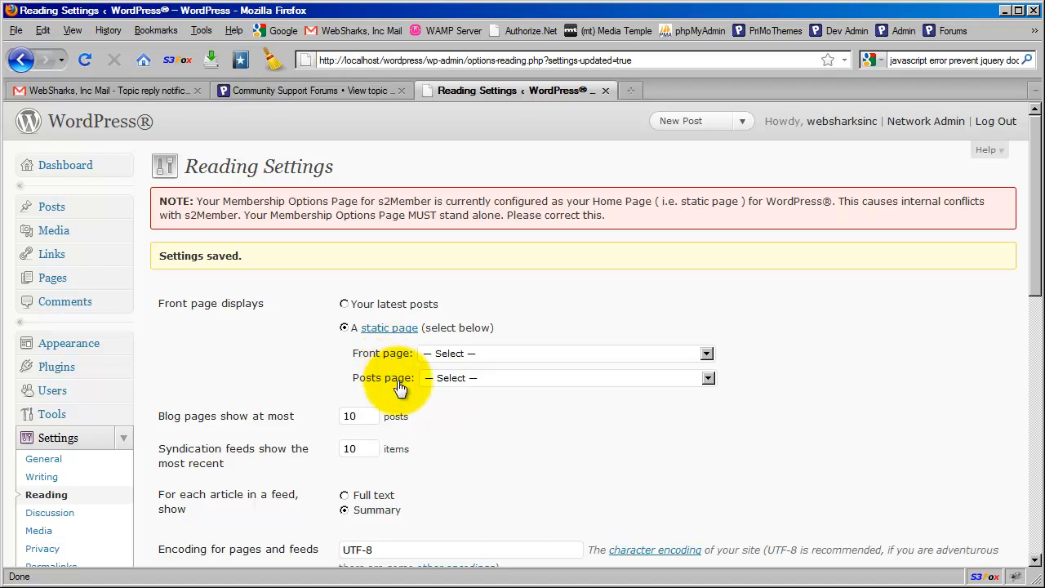
mouse_move(367, 362)
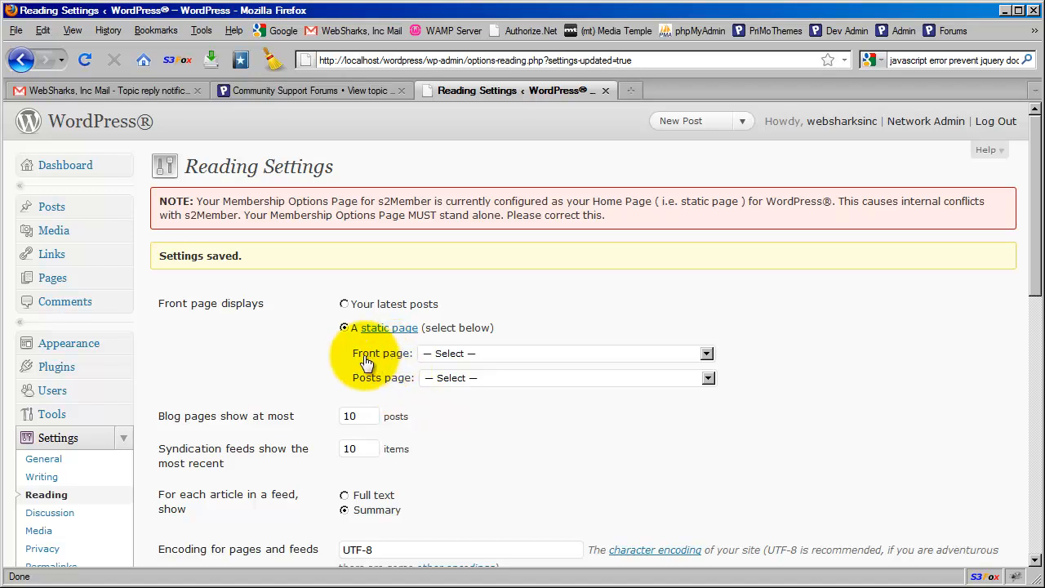
mouse_move(390, 382)
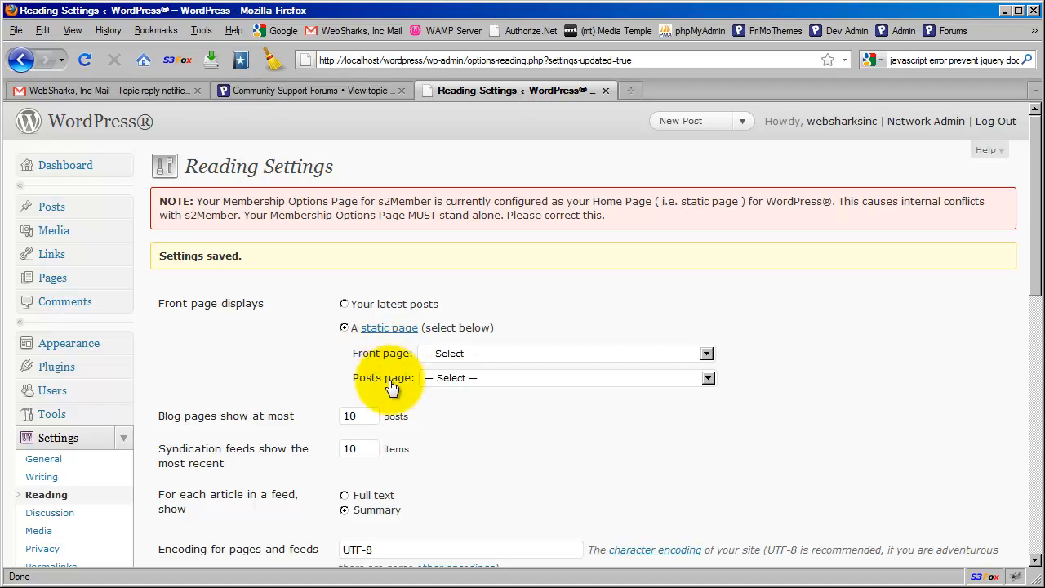
mouse_move(457, 404)
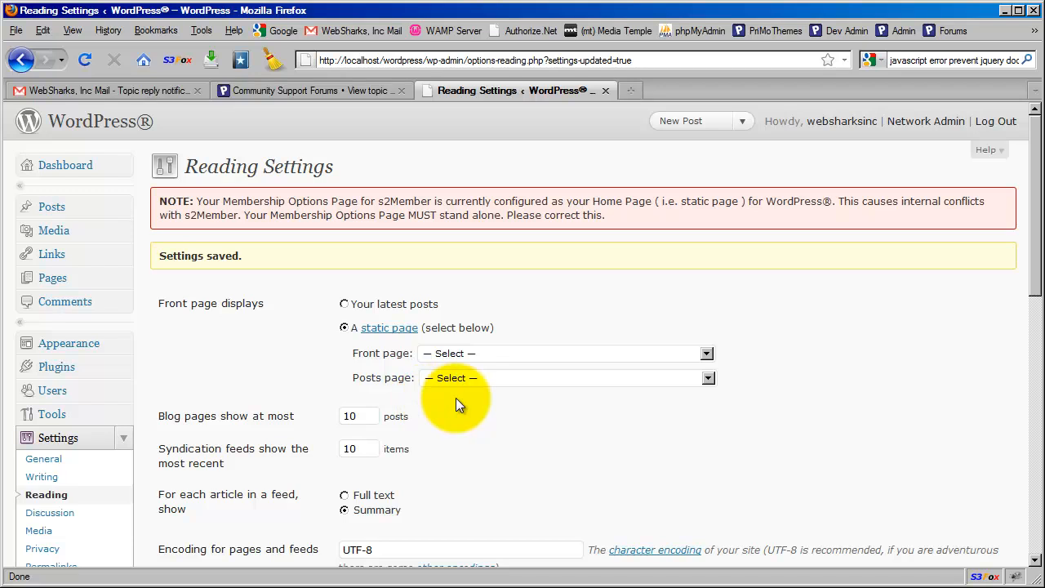
mouse_move(340, 392)
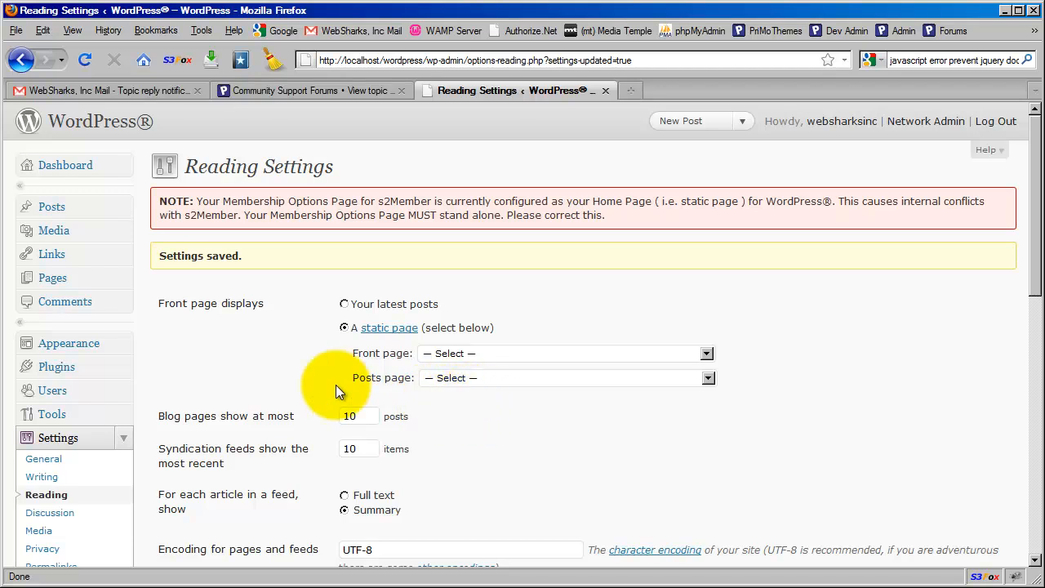
mouse_move(543, 312)
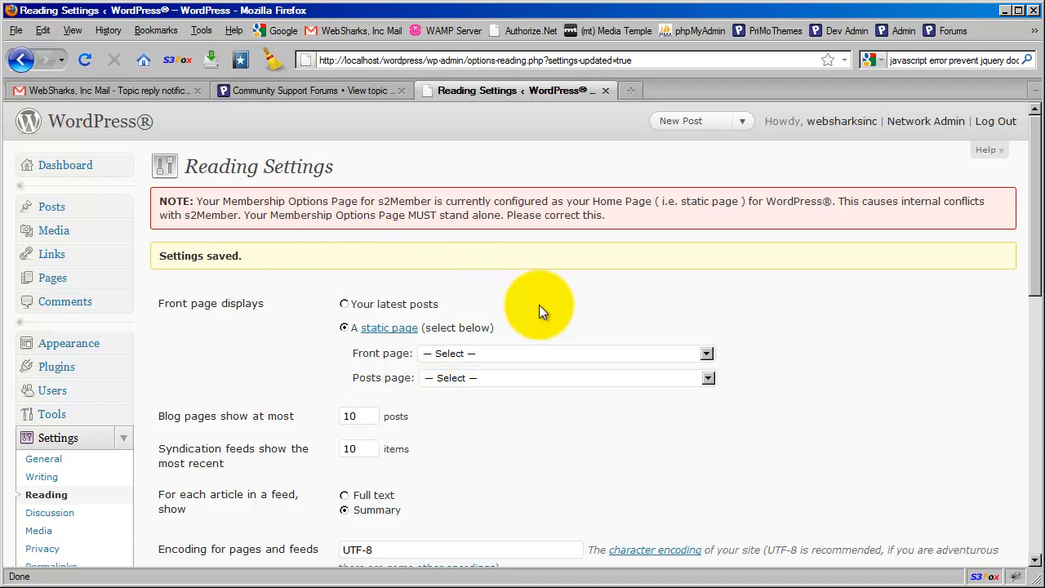
mouse_move(522, 273)
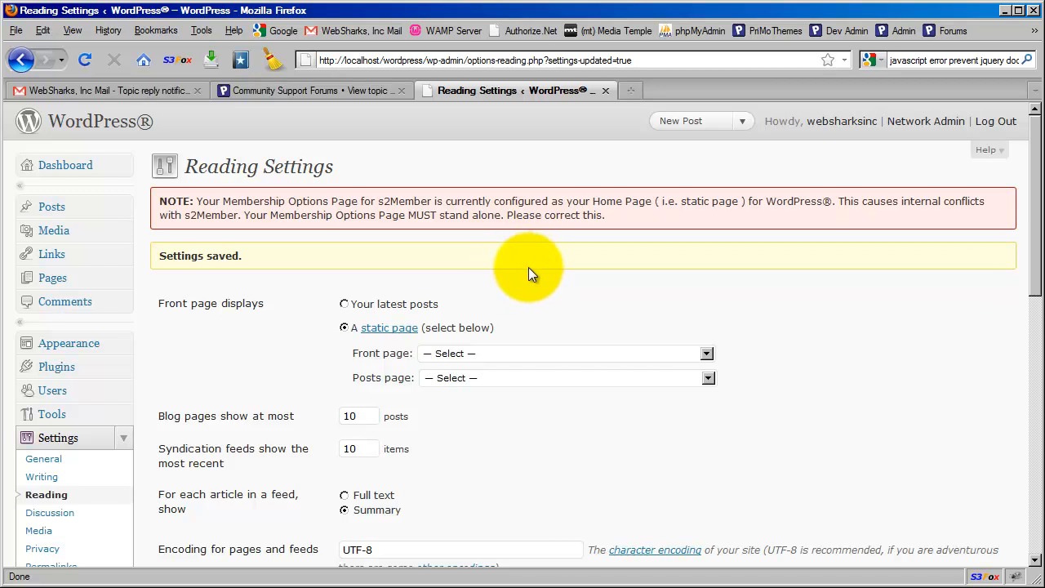
mouse_move(694, 289)
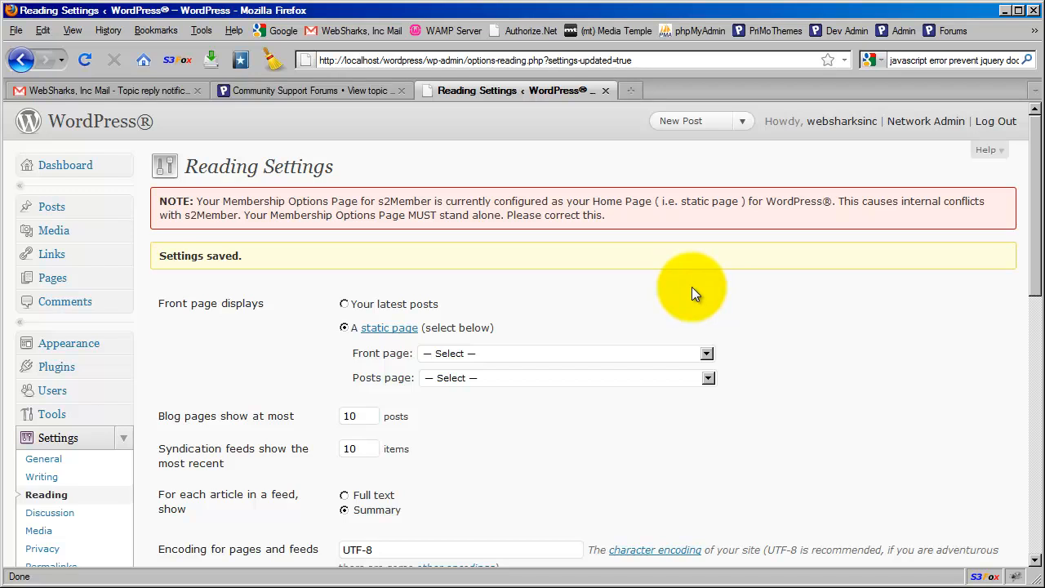
mouse_move(620, 298)
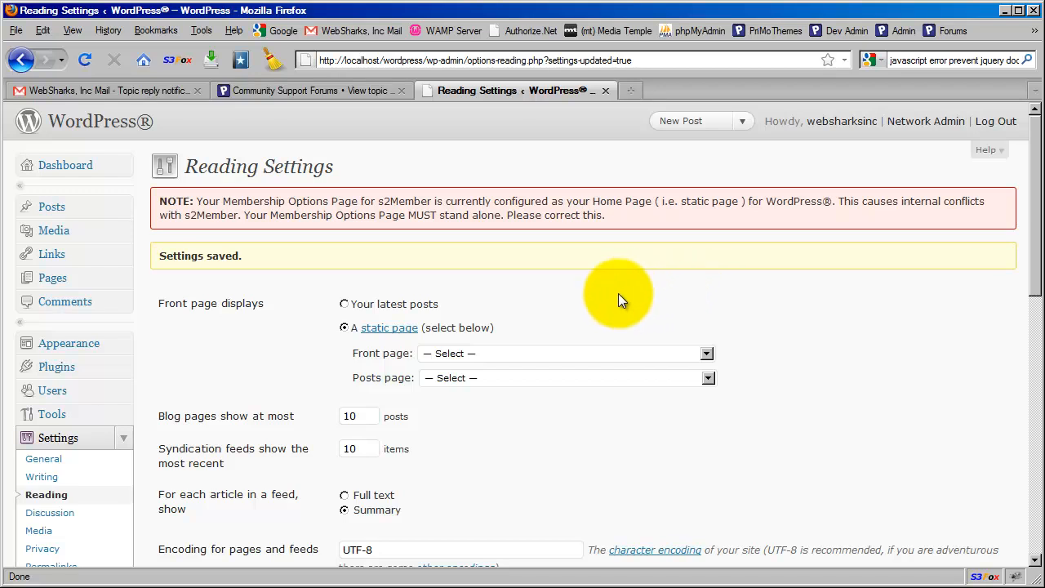
mouse_move(516, 360)
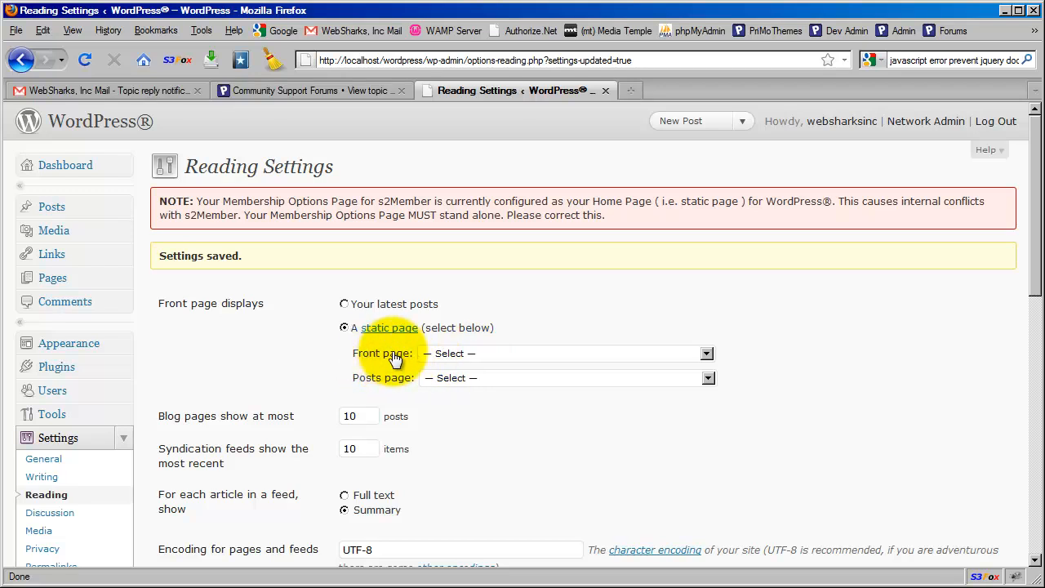
mouse_move(396, 385)
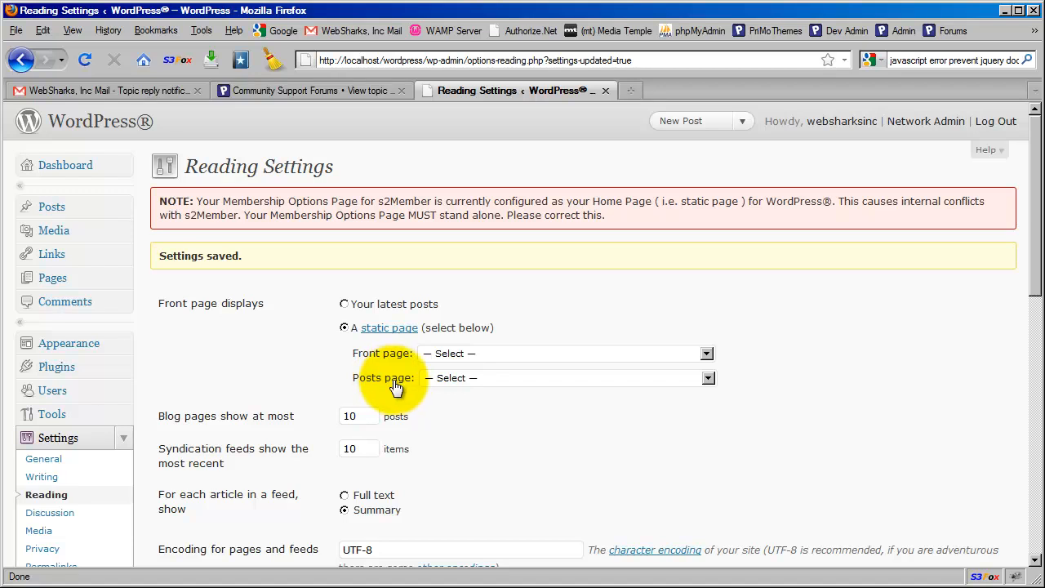
mouse_move(498, 402)
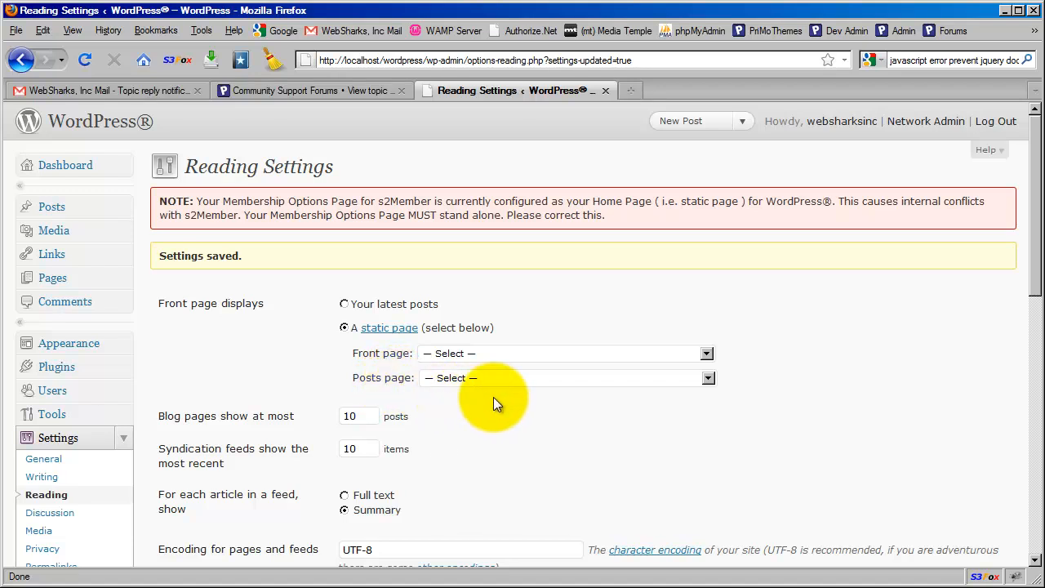